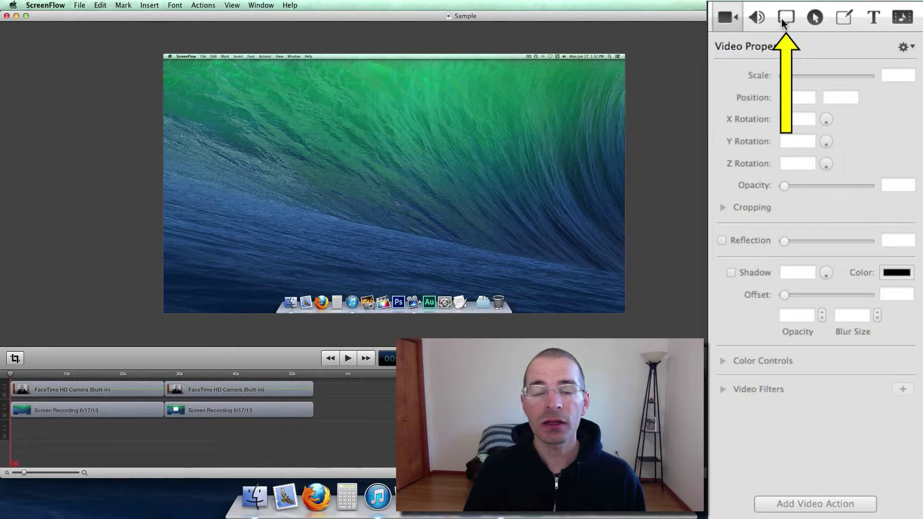
Switch the inspector to the Screen Recording Properties tab
{"action": "left_click", "coordinate": [787, 18]}
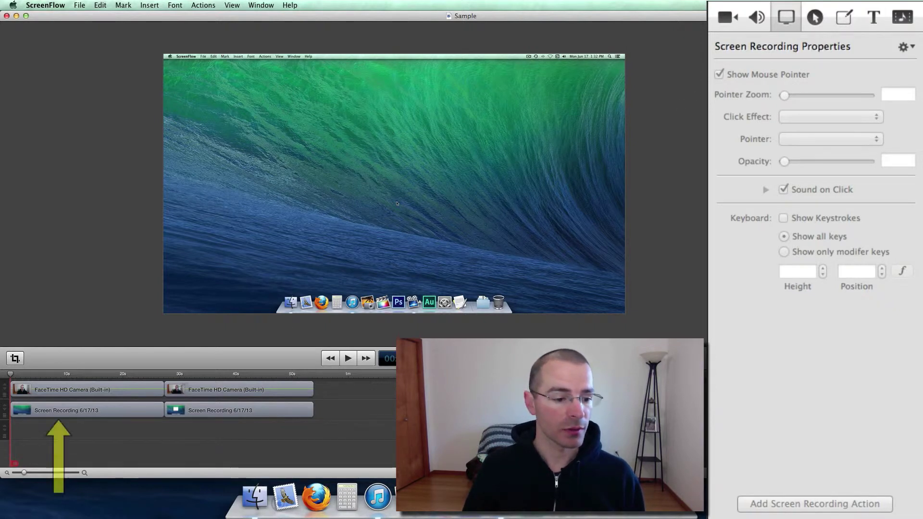
On the first clip, hide and reshow the pointer, then zoom it to 500% and back to 100%
{"action": "left_click", "coordinate": [86, 411]}
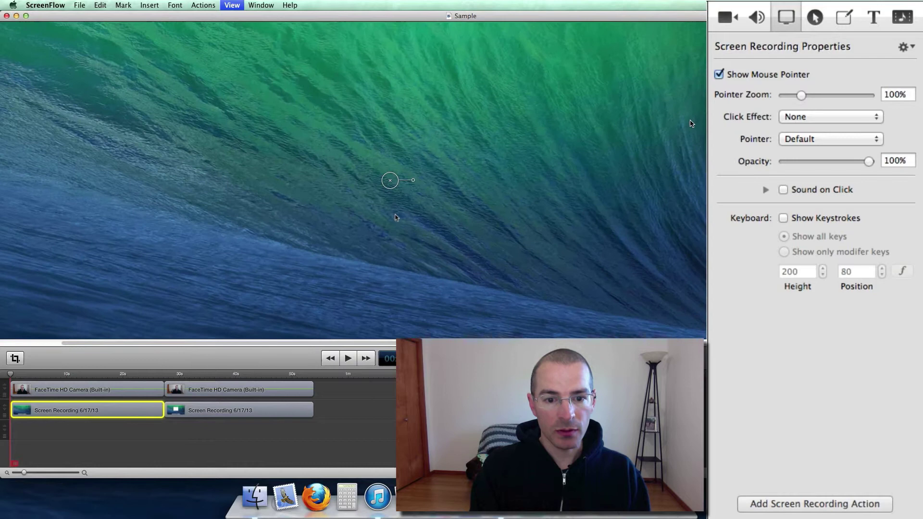
{"action": "mouse_move", "coordinate": [399, 236]}
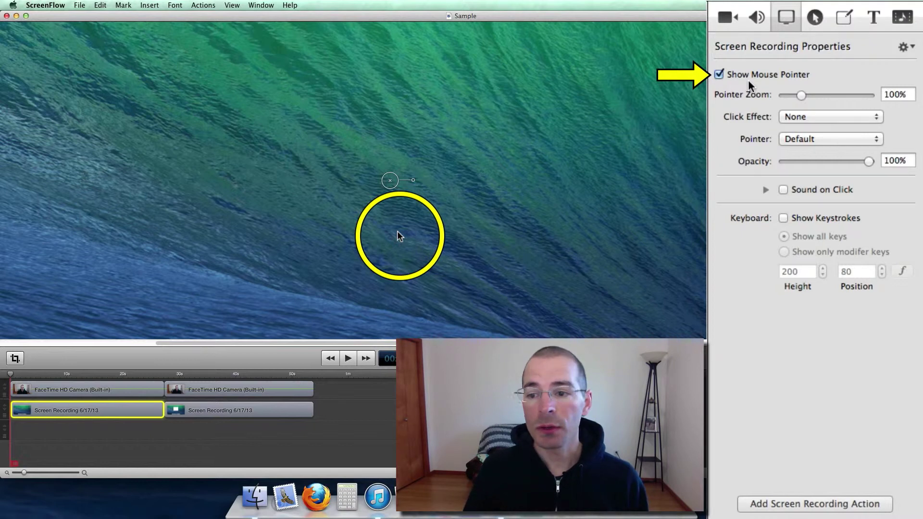
{"action": "left_click", "coordinate": [719, 75]}
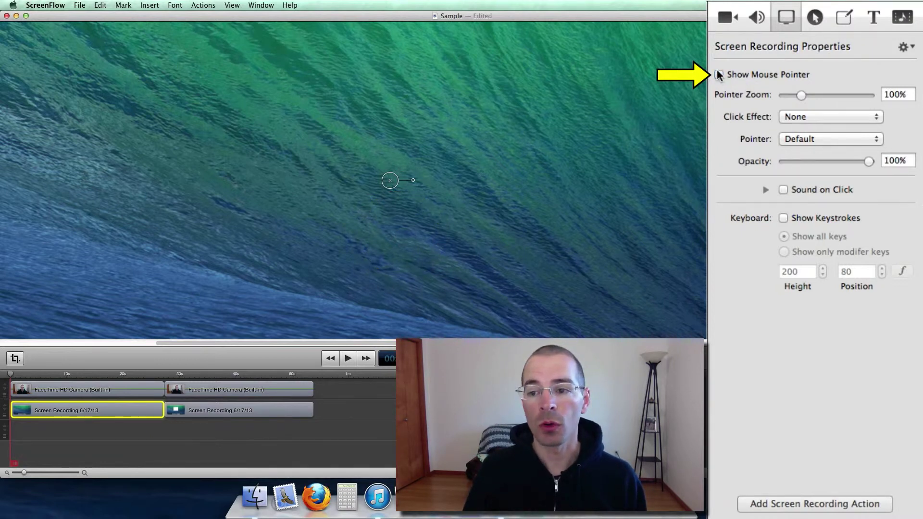
{"action": "left_click", "coordinate": [718, 74]}
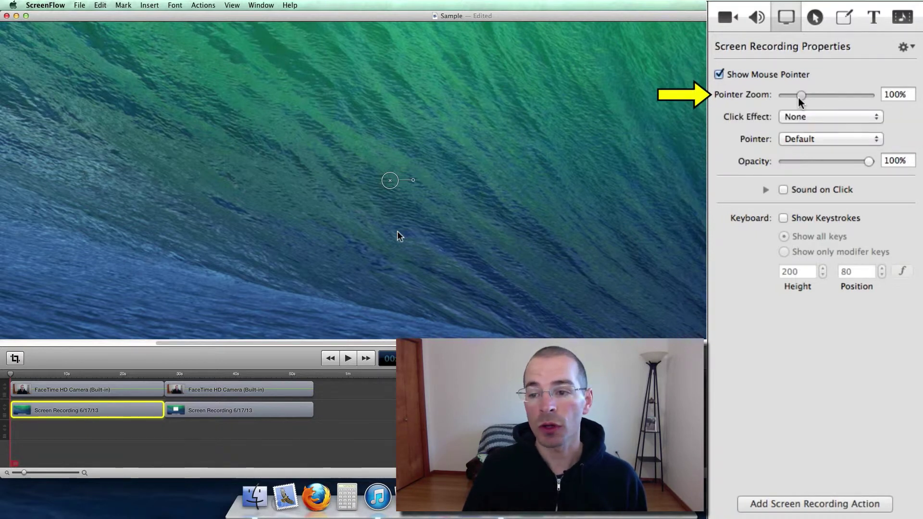
{"action": "left_click_drag", "start_coordinate": [799, 95], "coordinate": [868, 94]}
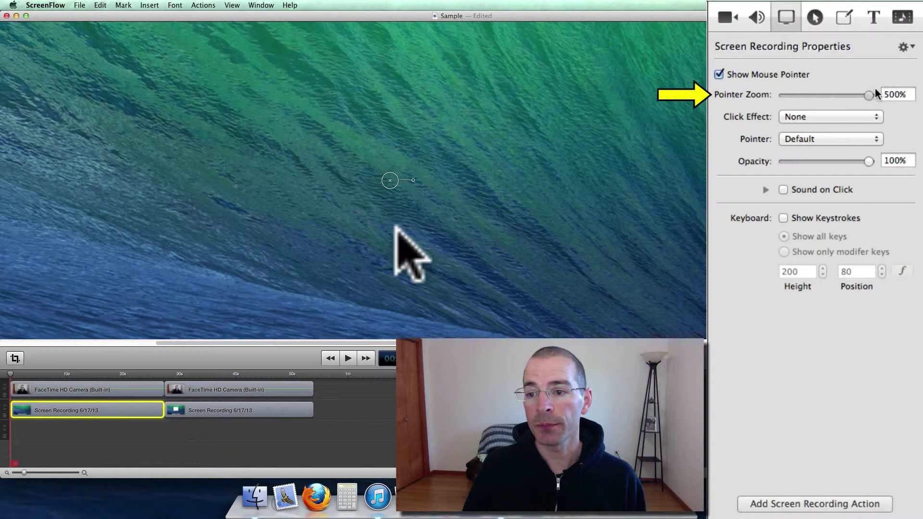
{"action": "left_click_drag", "start_coordinate": [868, 95], "coordinate": [801, 95]}
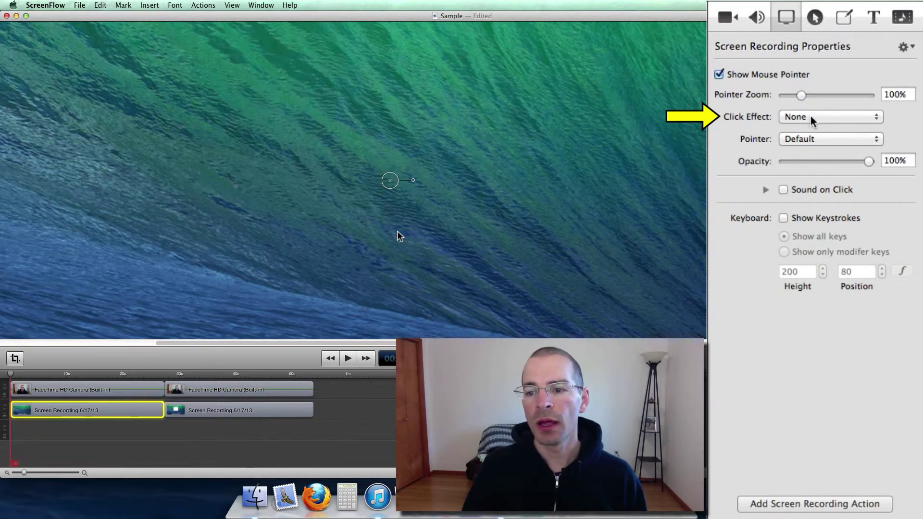
{"action": "left_click", "coordinate": [830, 131]}
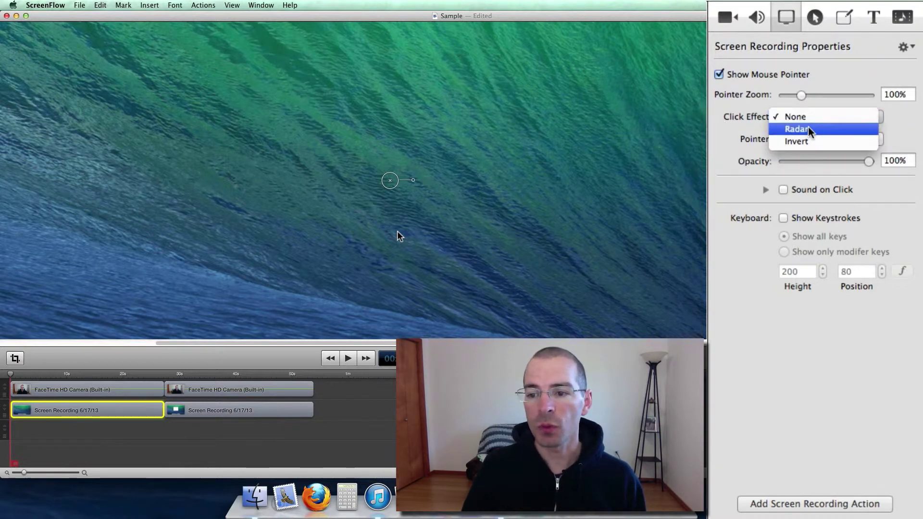
{"action": "left_click", "coordinate": [808, 130]}
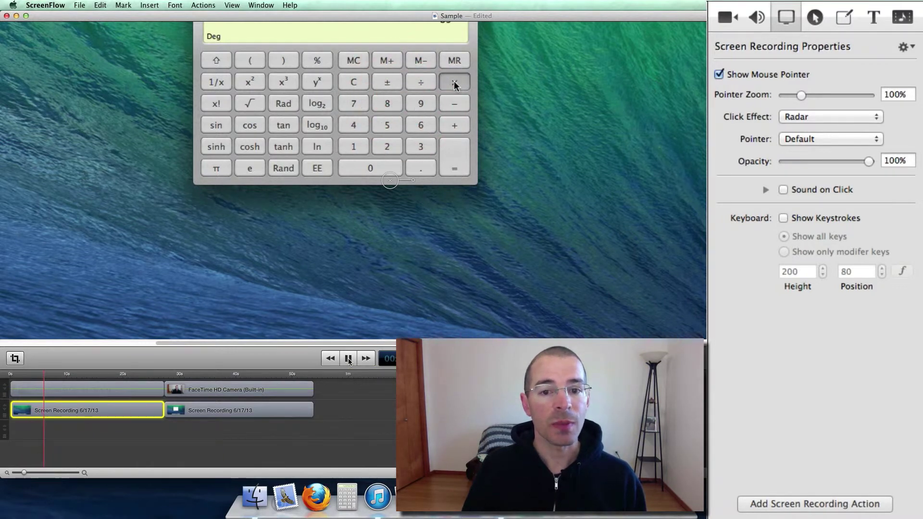
{"action": "left_click", "coordinate": [421, 103]}
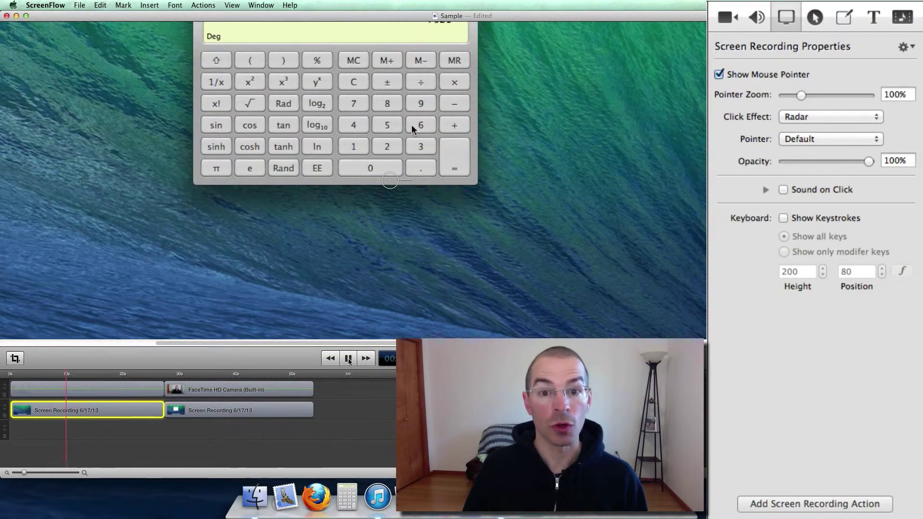
{"action": "left_click", "coordinate": [348, 358]}
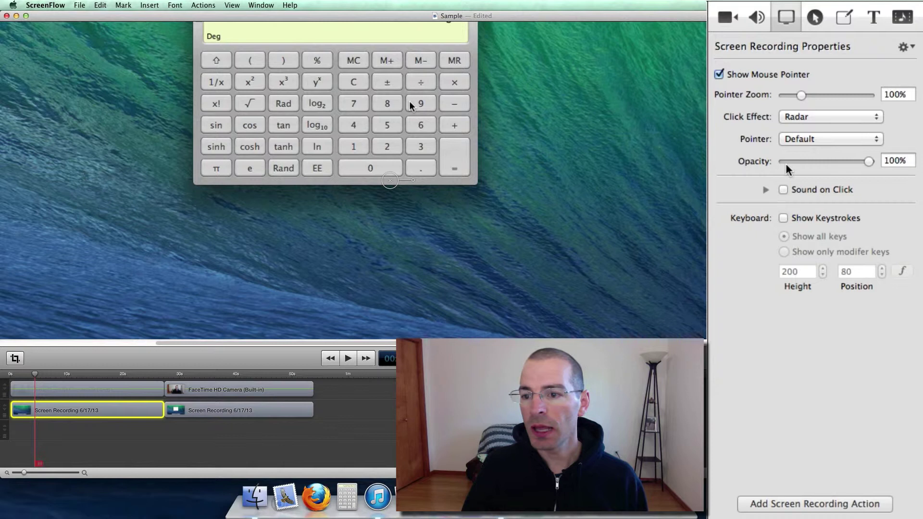
{"action": "left_click", "coordinate": [828, 117]}
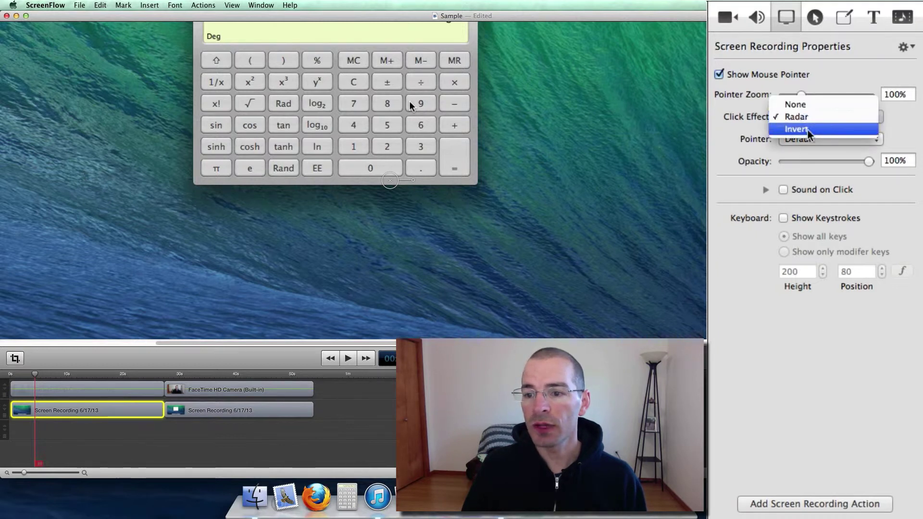
{"action": "left_click", "coordinate": [793, 129]}
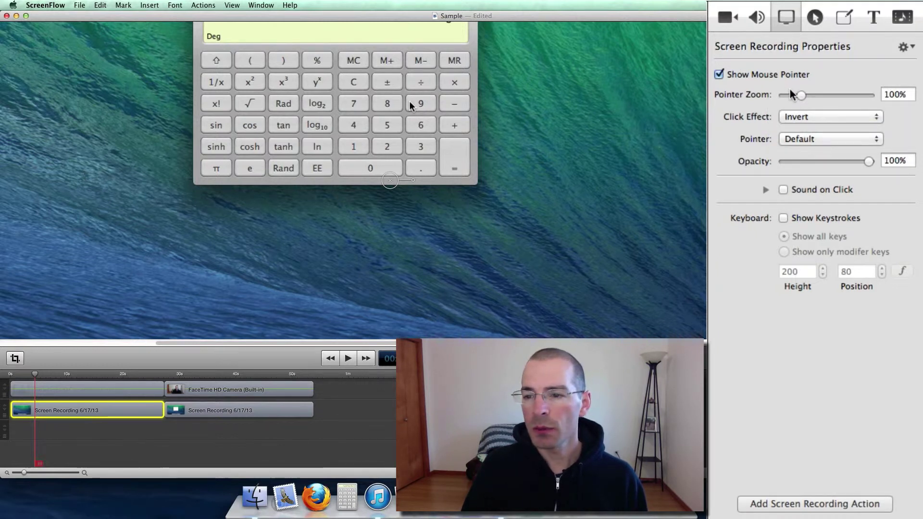
{"action": "left_click_drag", "start_coordinate": [800, 95], "coordinate": [847, 95]}
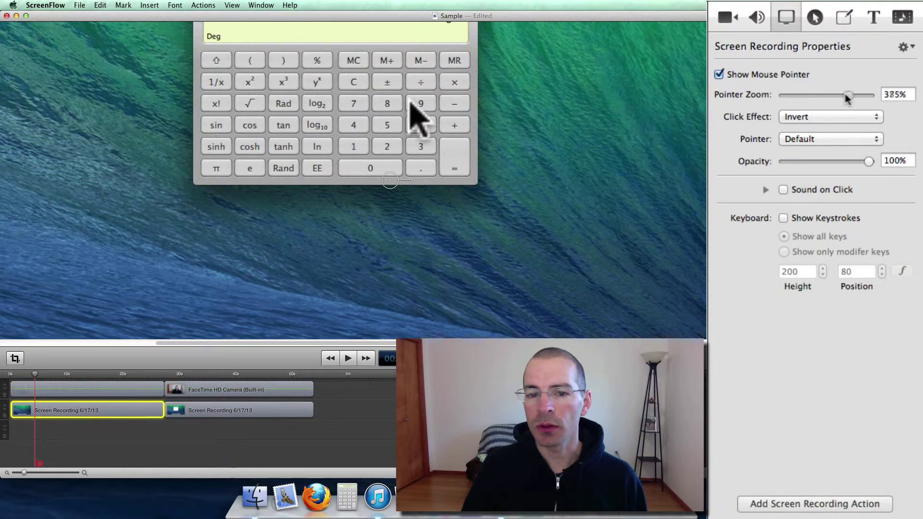
{"action": "left_click_drag", "start_coordinate": [848, 94], "coordinate": [868, 95]}
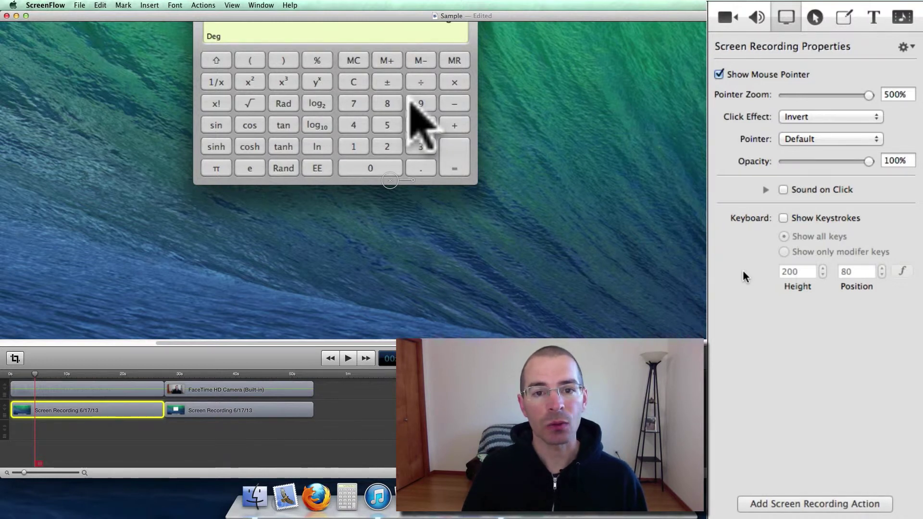
{"action": "left_click", "coordinate": [348, 358]}
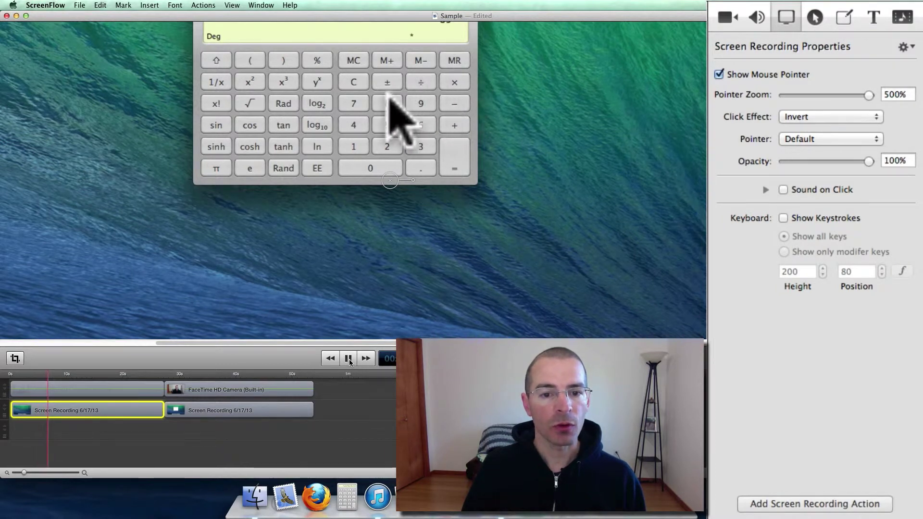
{"action": "mouse_move", "coordinate": [472, 191]}
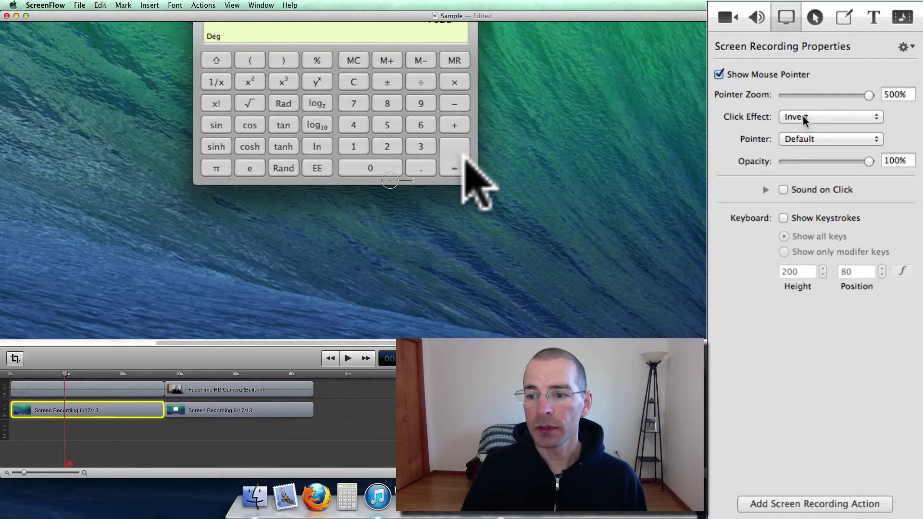
{"action": "left_click", "coordinate": [830, 117]}
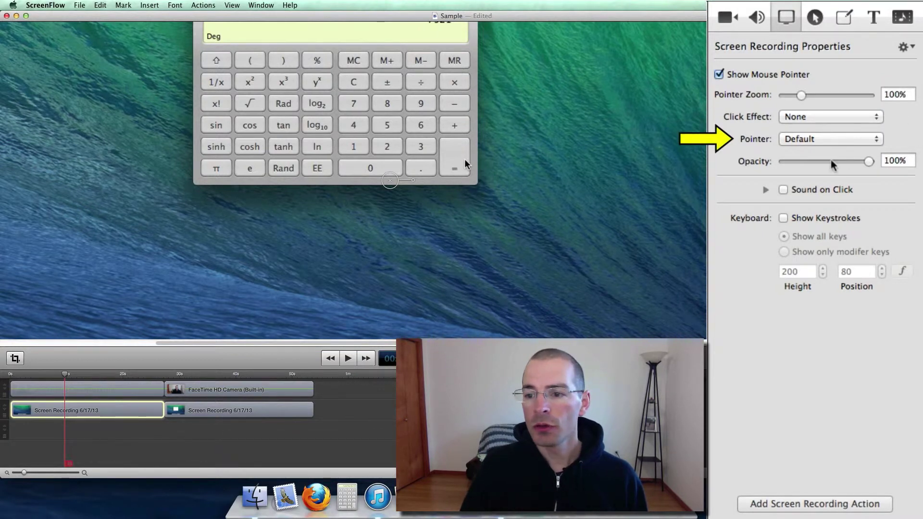
{"action": "left_click", "coordinate": [830, 139]}
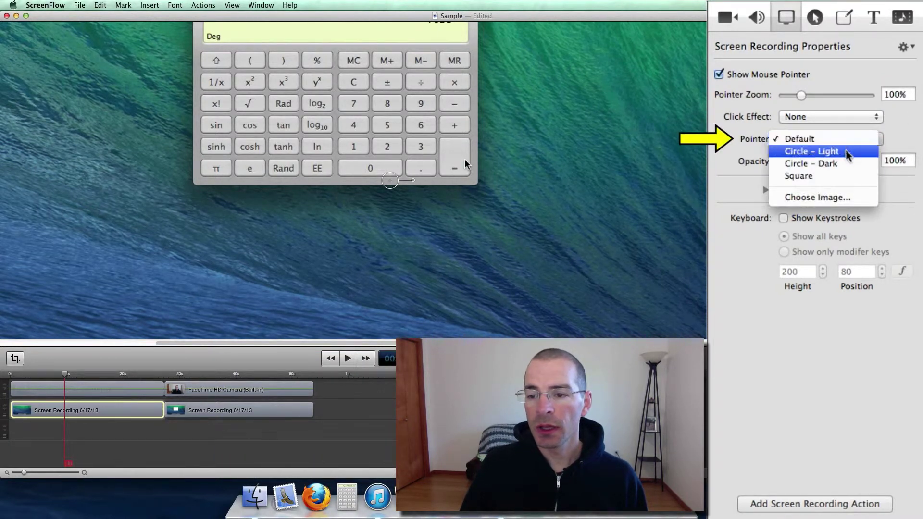
{"action": "left_click", "coordinate": [814, 151]}
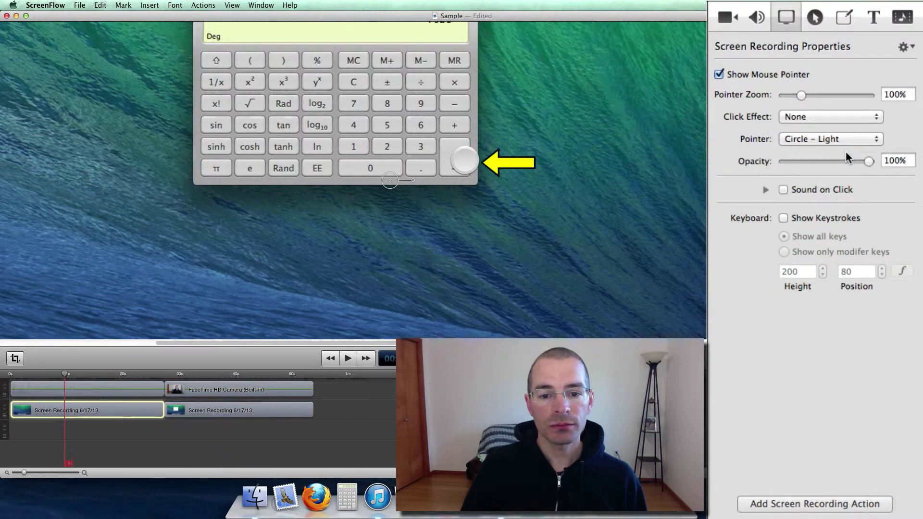
{"action": "left_click", "coordinate": [829, 139]}
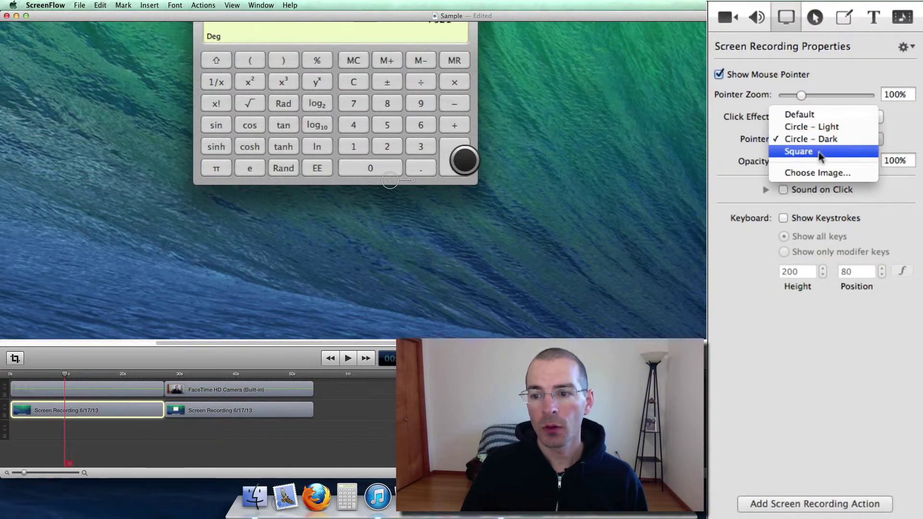
{"action": "left_click", "coordinate": [791, 152]}
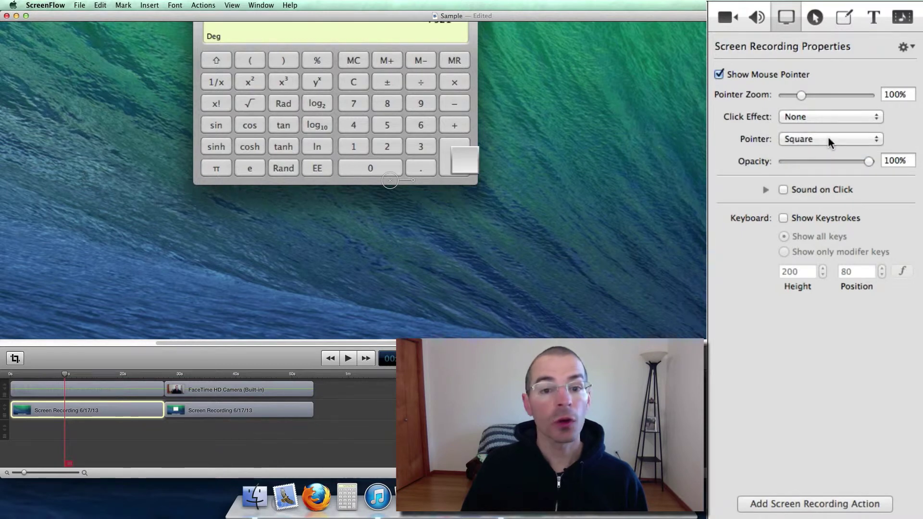
{"action": "left_click", "coordinate": [829, 139]}
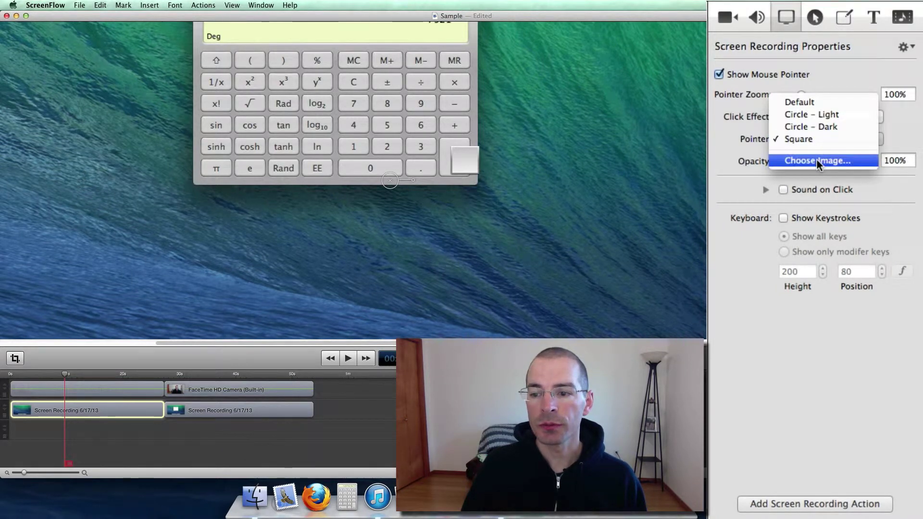
{"action": "left_click", "coordinate": [815, 160]}
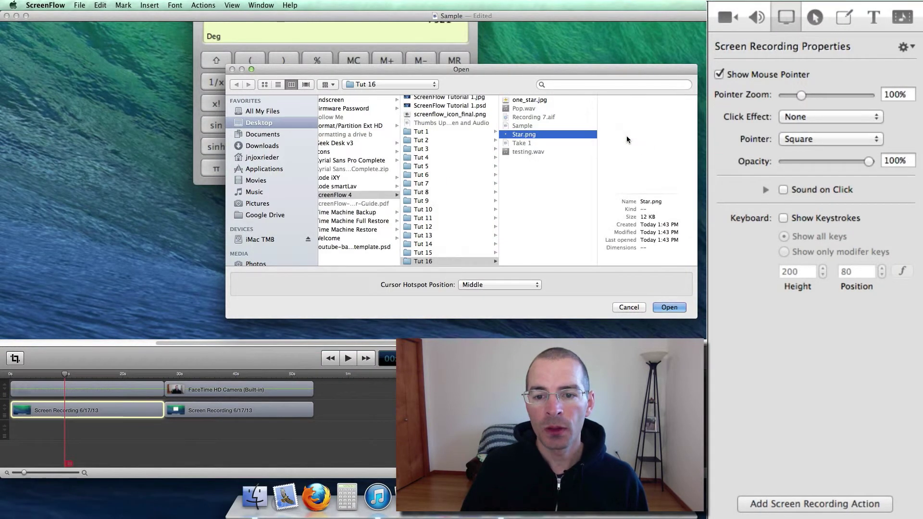
{"action": "left_click", "coordinate": [669, 307]}
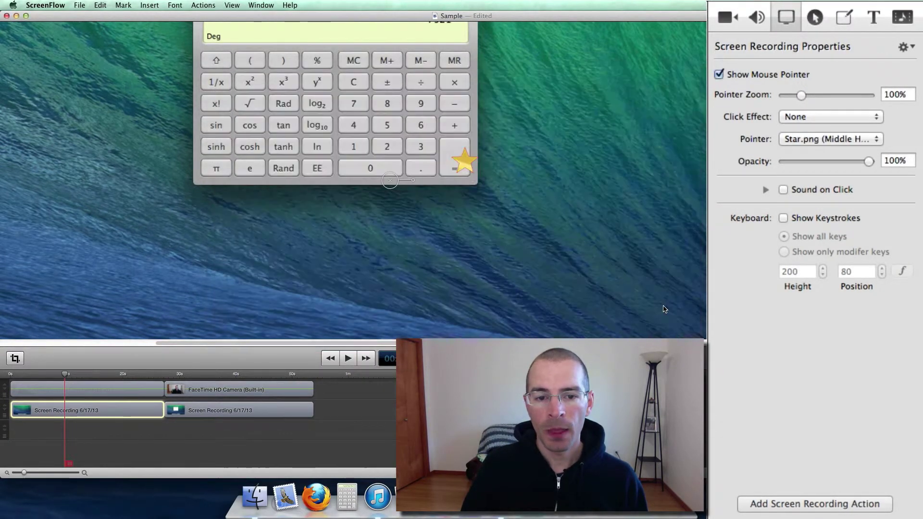
{"action": "mouse_move", "coordinate": [547, 193]}
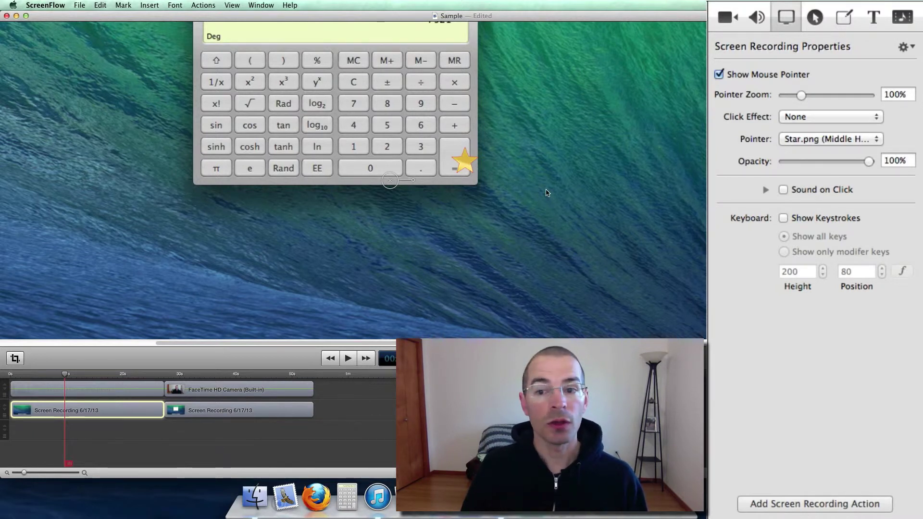
Set the click effect to Invert
{"action": "left_click", "coordinate": [828, 117]}
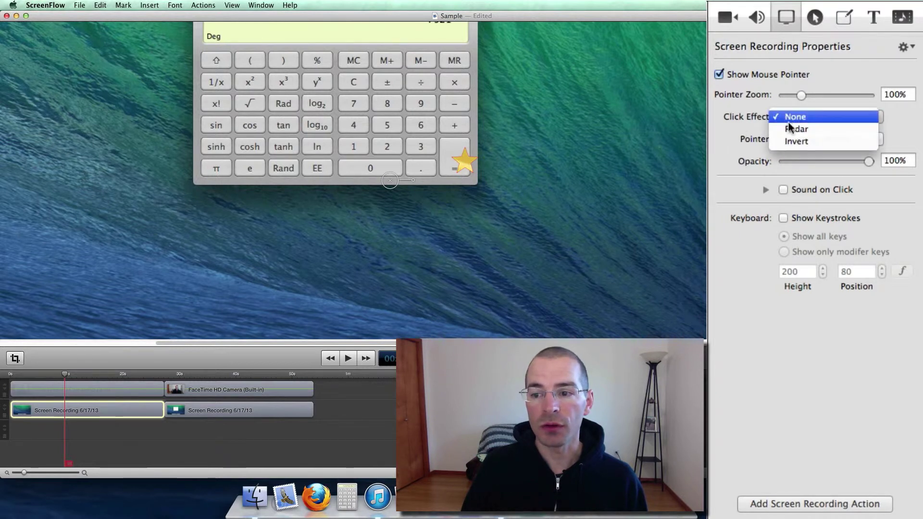
{"action": "left_click", "coordinate": [797, 141]}
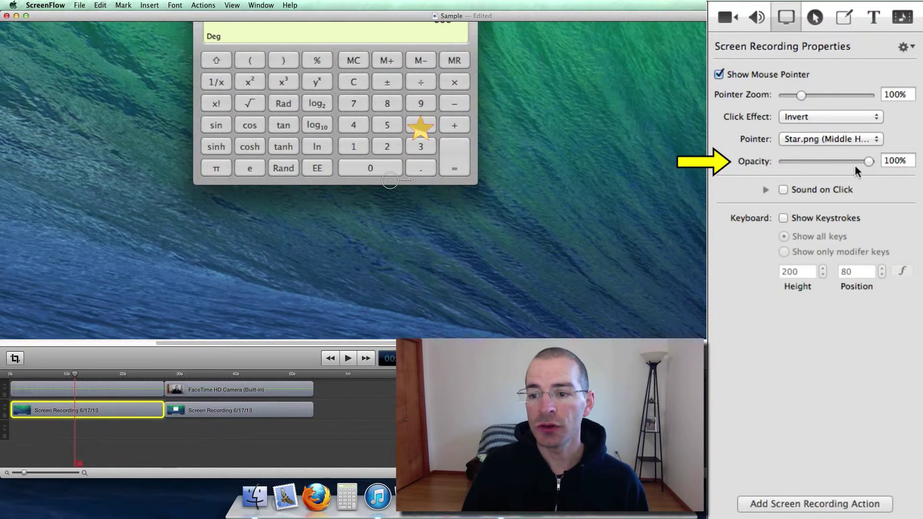
{"action": "left_click_drag", "start_coordinate": [868, 160], "coordinate": [845, 161]}
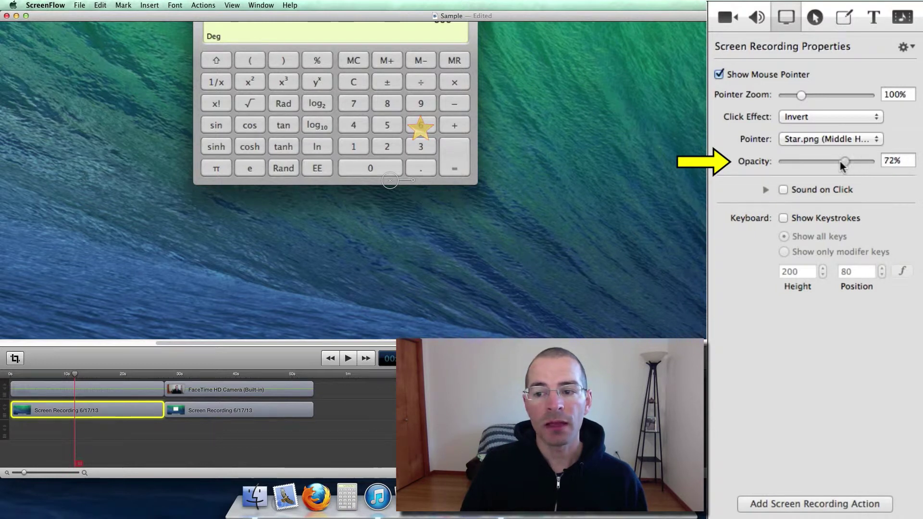
{"action": "left_click_drag", "start_coordinate": [845, 160], "coordinate": [783, 160]}
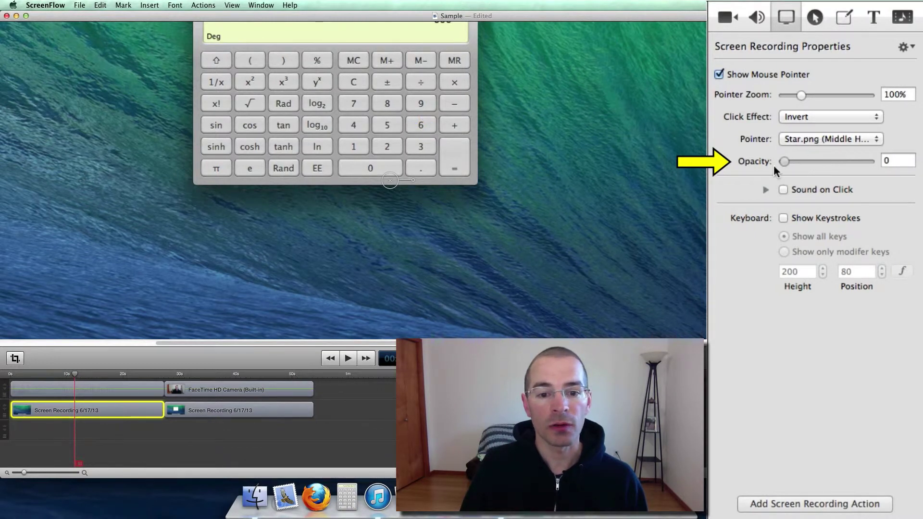
{"action": "left_click_drag", "start_coordinate": [783, 161], "coordinate": [870, 161]}
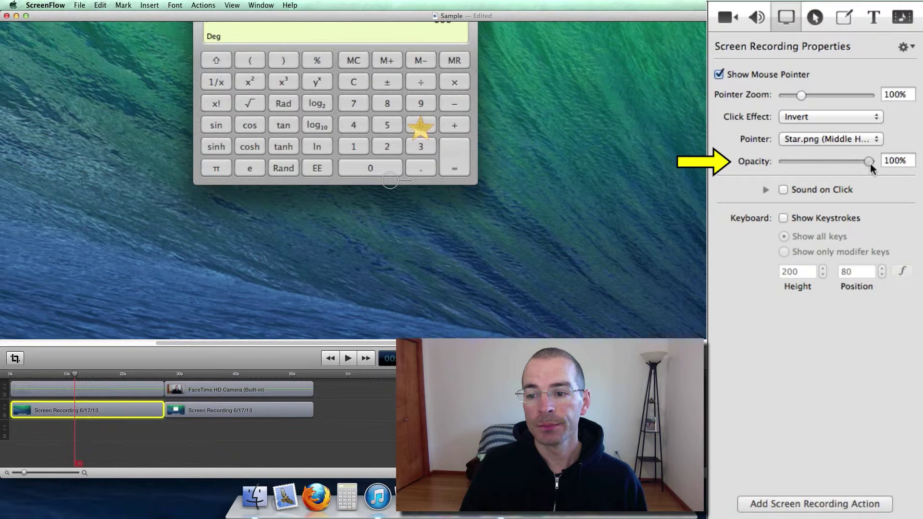
{"action": "mouse_move", "coordinate": [730, 204]}
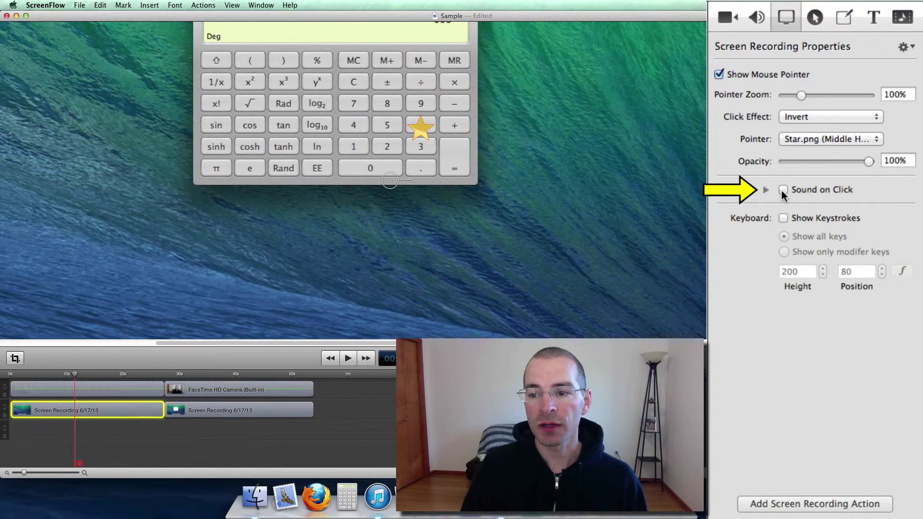
{"action": "left_click", "coordinate": [781, 190]}
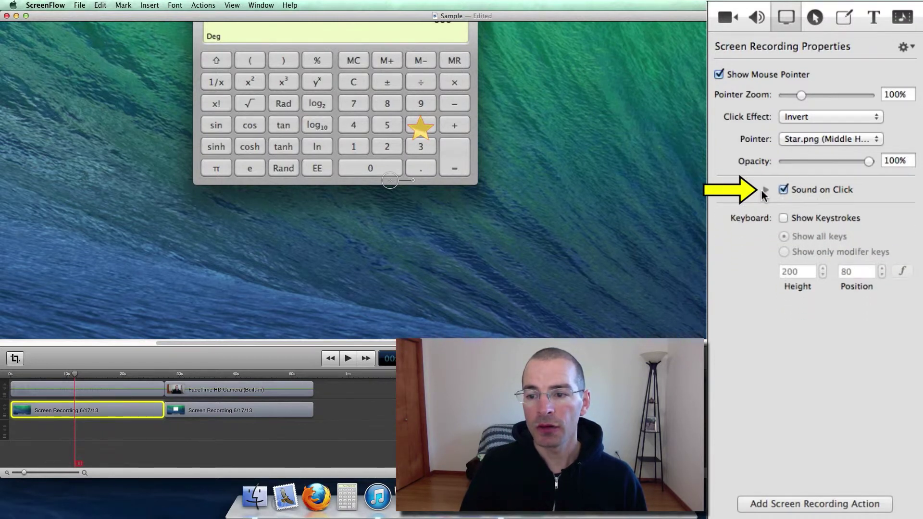
{"action": "left_click", "coordinate": [765, 190]}
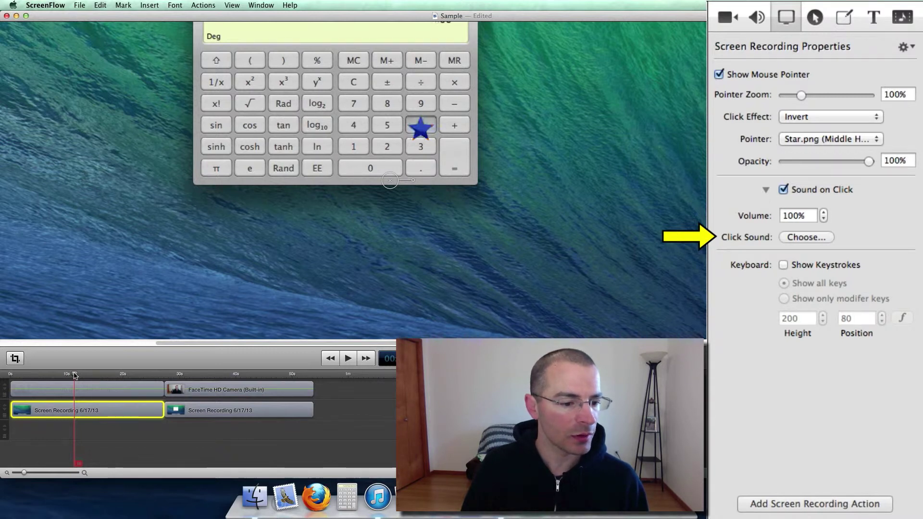
{"action": "left_click", "coordinate": [348, 358]}
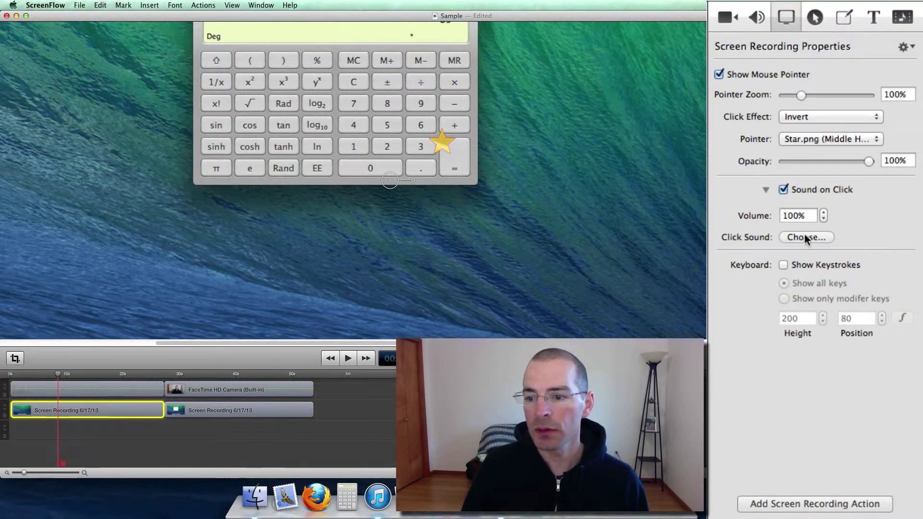
{"action": "left_click", "coordinate": [806, 237]}
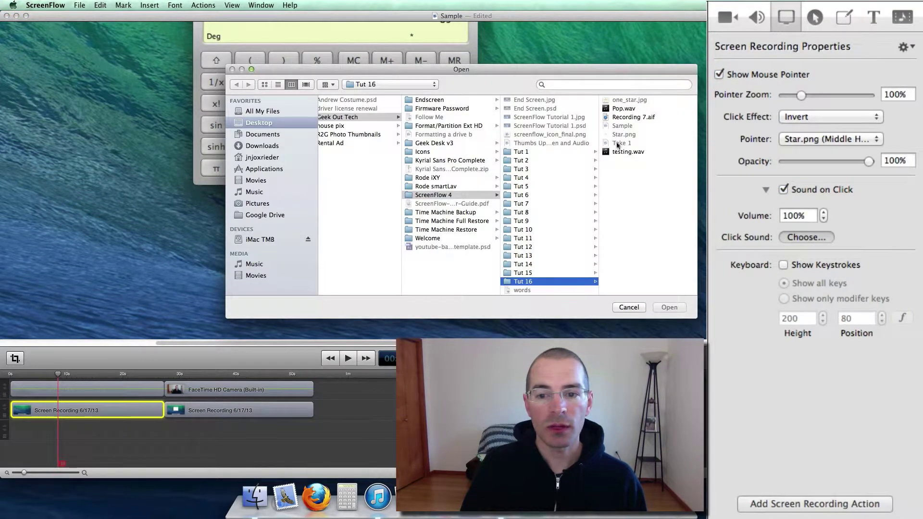
{"action": "left_click", "coordinate": [532, 108]}
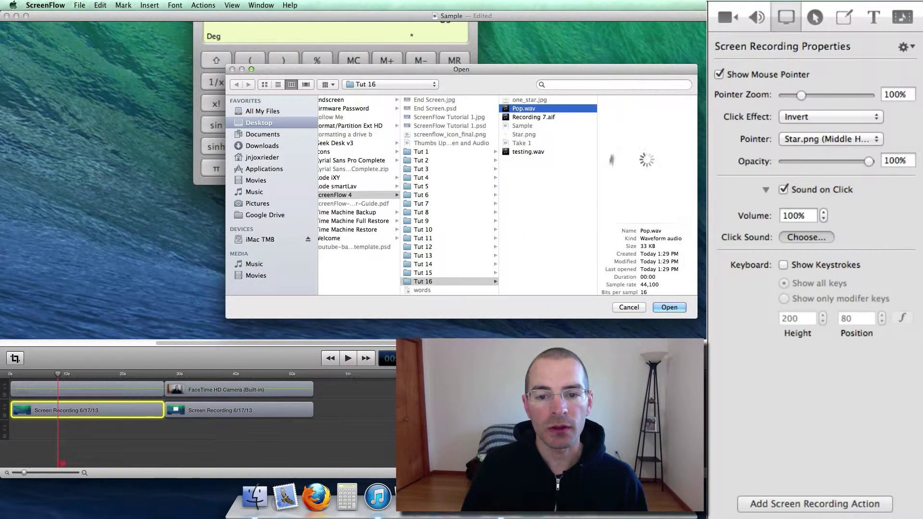
{"action": "left_click", "coordinate": [669, 307]}
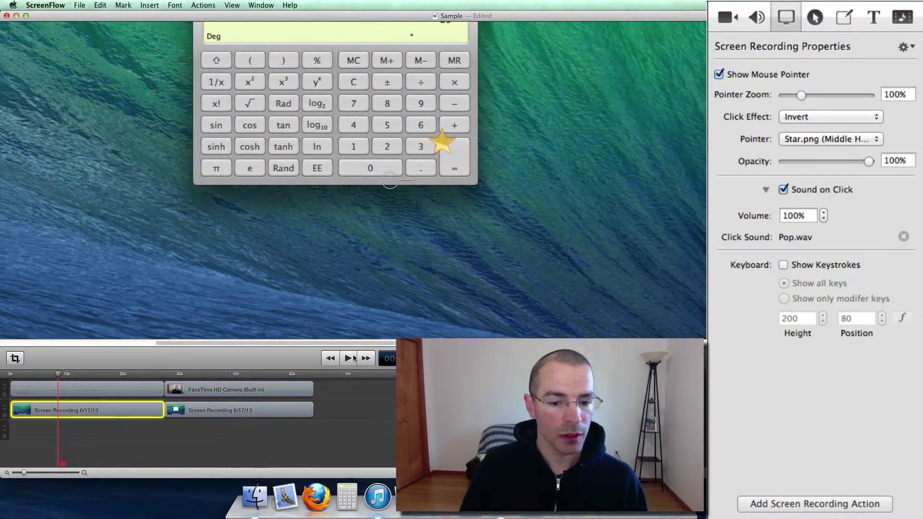
{"action": "left_click", "coordinate": [348, 358]}
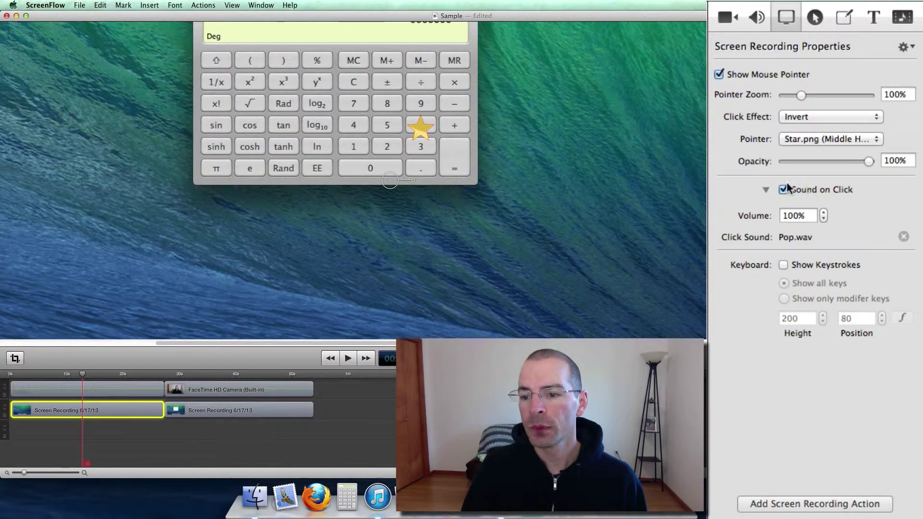
{"action": "left_click", "coordinate": [782, 190]}
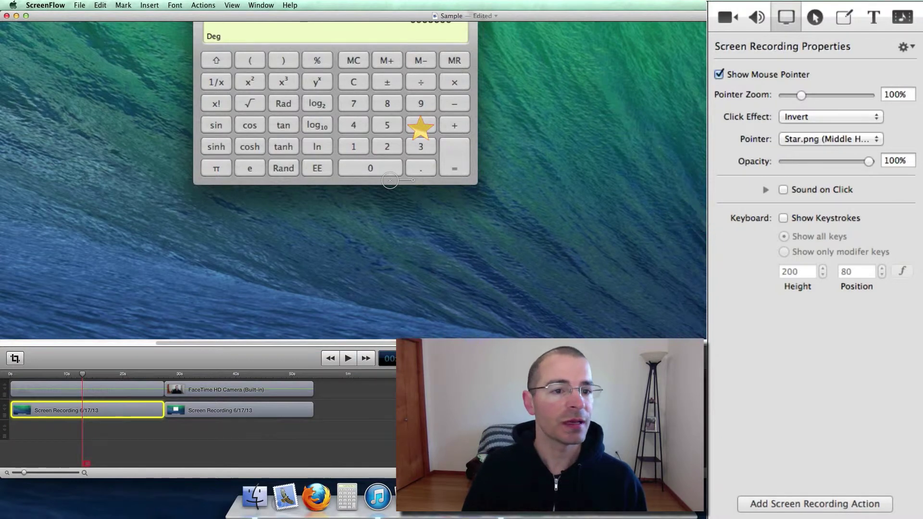
{"action": "left_click", "coordinate": [231, 4]}
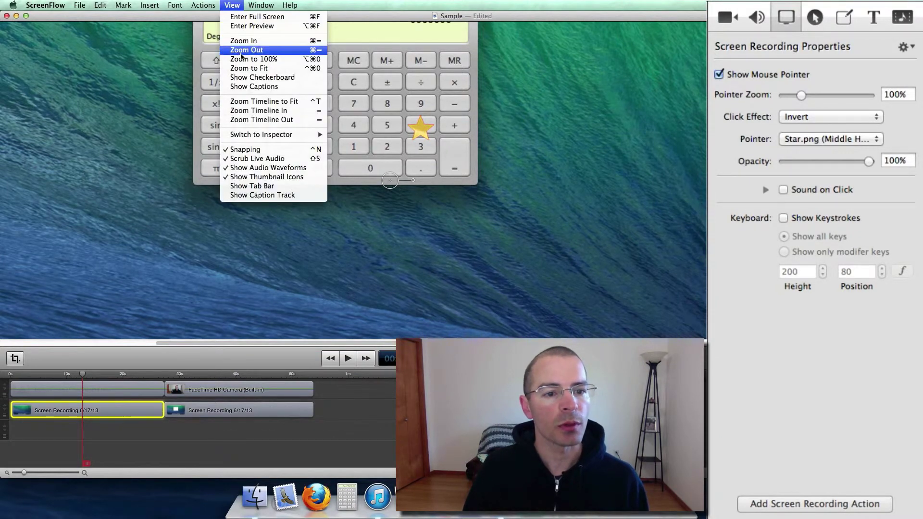
Zoom the canvas out to the full frame and select the second recording clip
{"action": "left_click", "coordinate": [247, 49]}
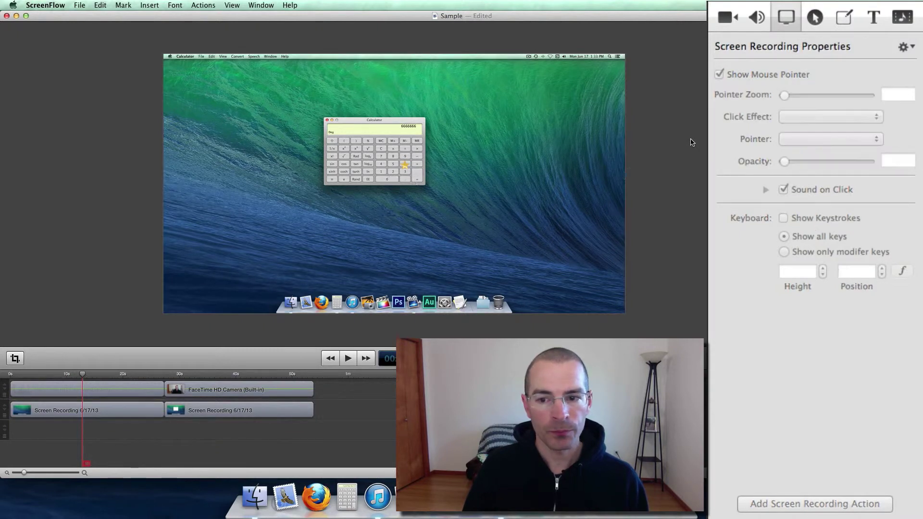
{"action": "left_click", "coordinate": [238, 410]}
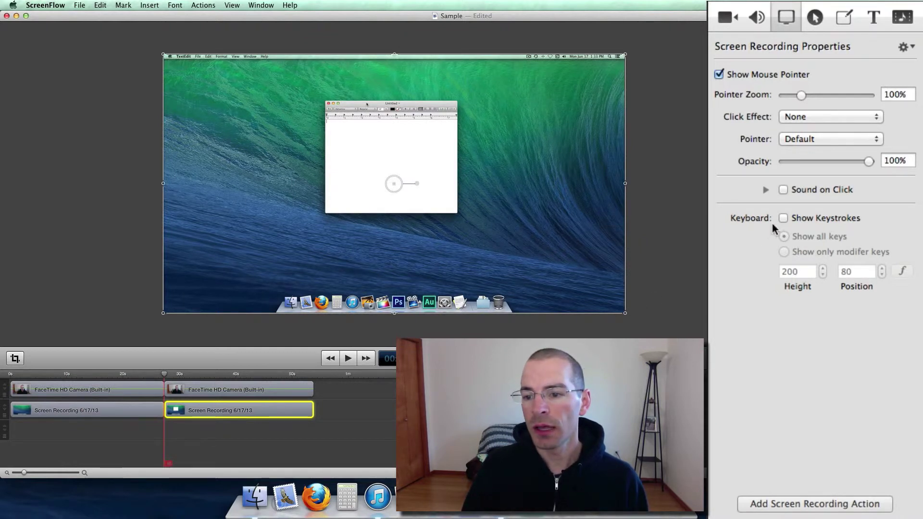
Show keystrokes on the second clip, preview them, and limit them to modifier keys
{"action": "left_click", "coordinate": [783, 218]}
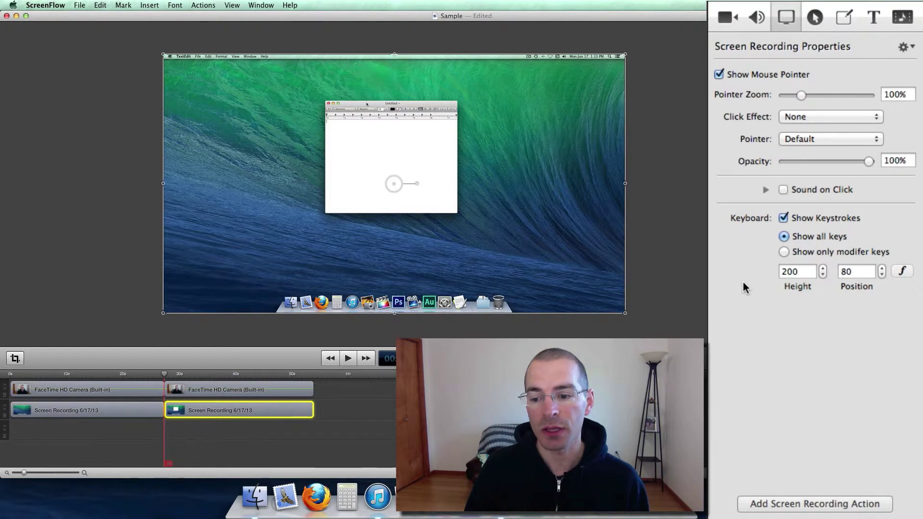
{"action": "left_click", "coordinate": [347, 358]}
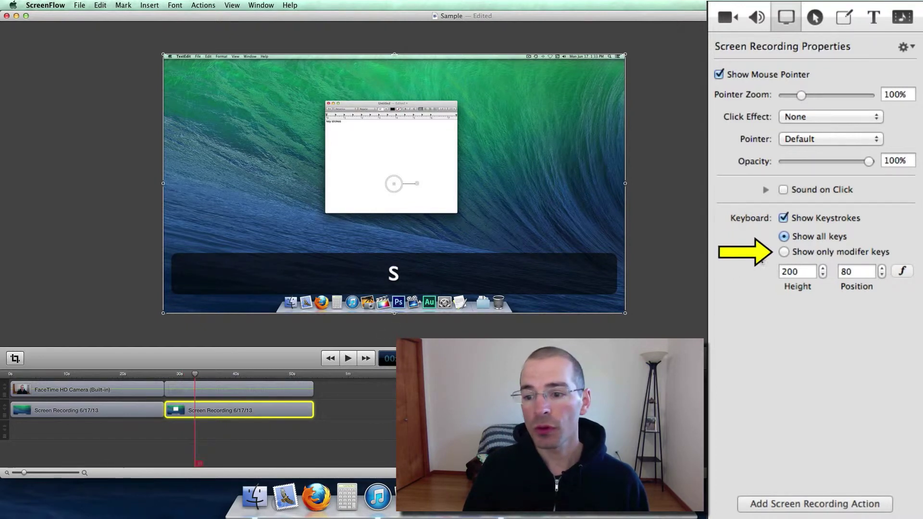
{"action": "left_click", "coordinate": [783, 252]}
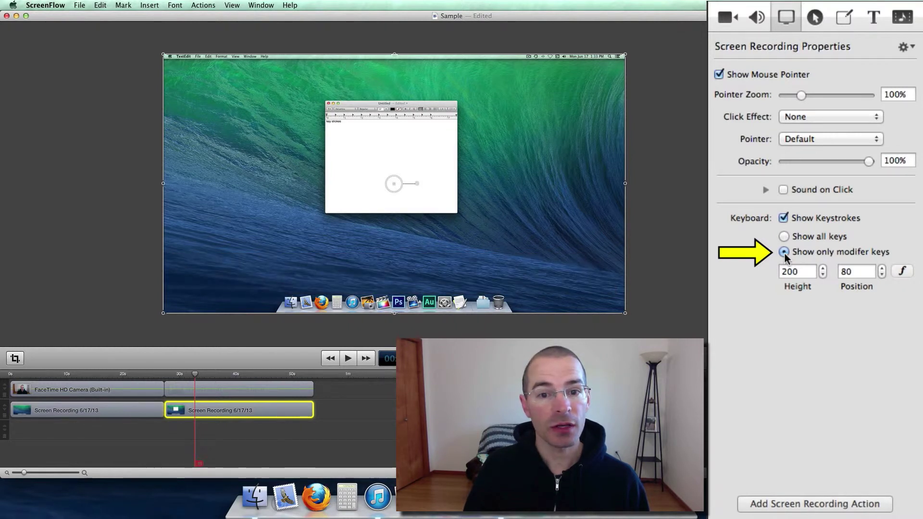
Return the keystroke overlay to showing all keys with a height of 200
{"action": "left_click", "coordinate": [784, 237]}
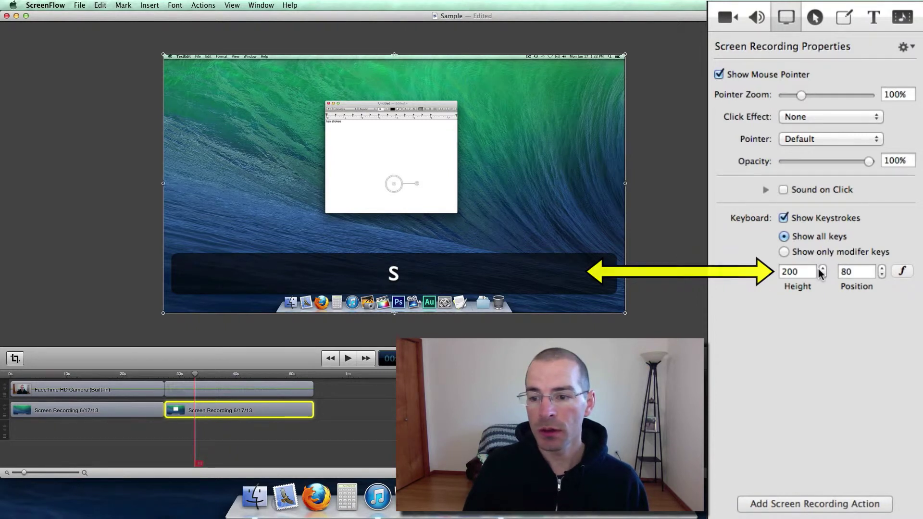
{"action": "left_click", "coordinate": [825, 268]}
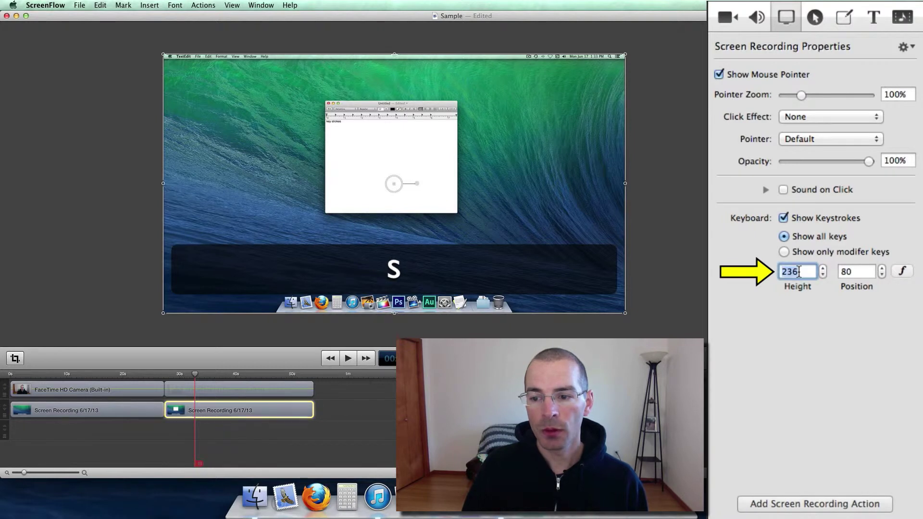
{"action": "type", "text": "200"}
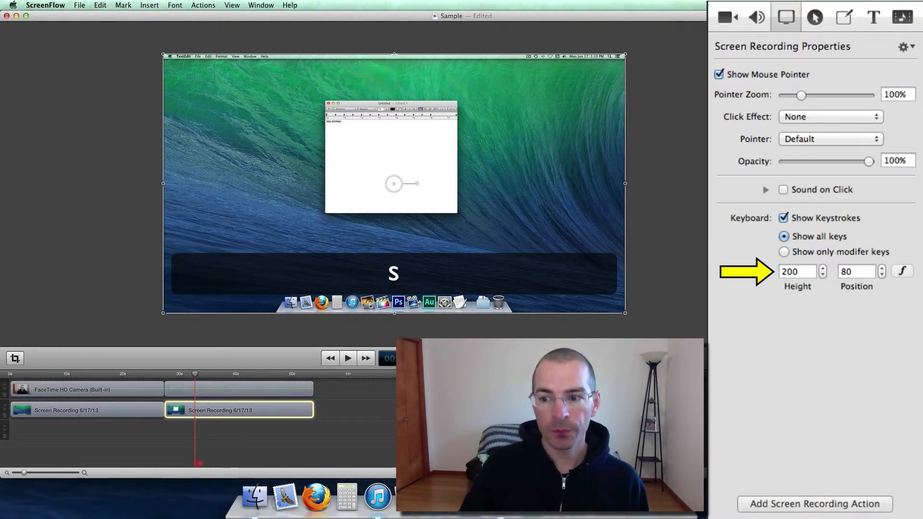
Move the keystroke overlay to position 100 and bring up its style options
{"action": "left_click", "coordinate": [882, 269]}
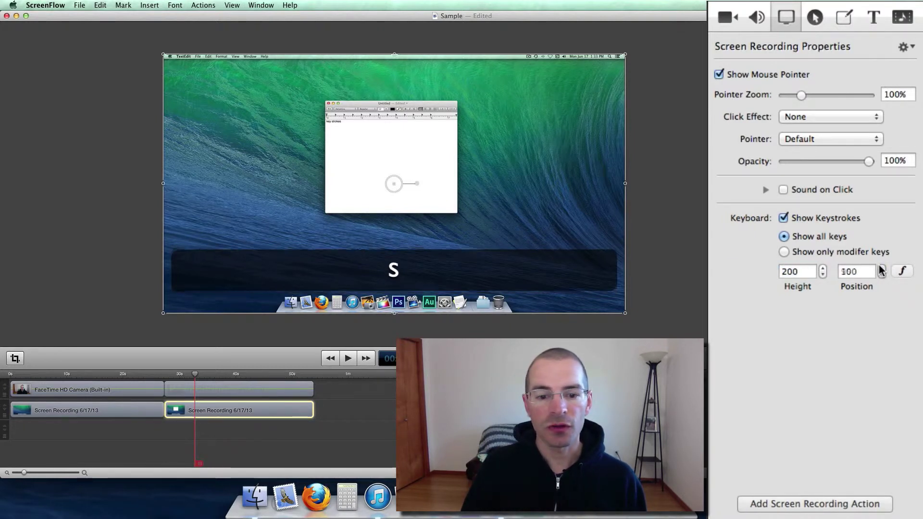
{"action": "left_click", "coordinate": [880, 268]}
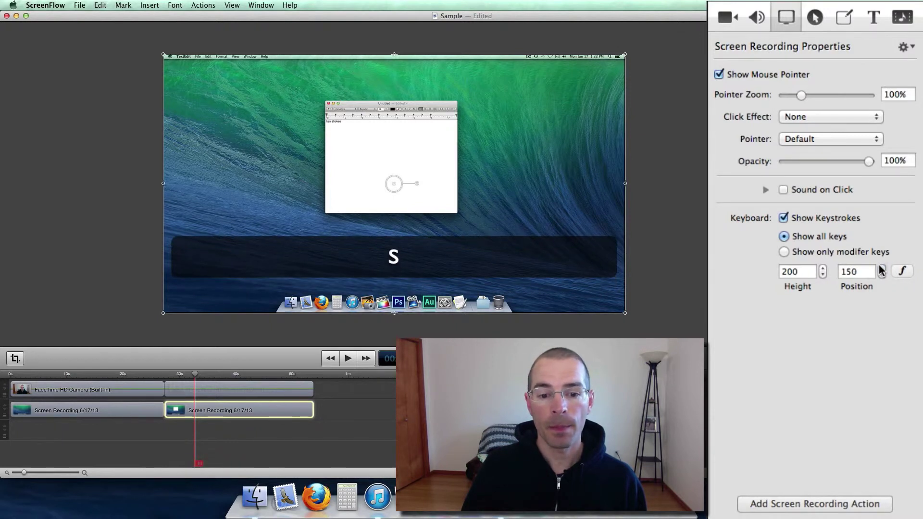
{"action": "left_click", "coordinate": [881, 268]}
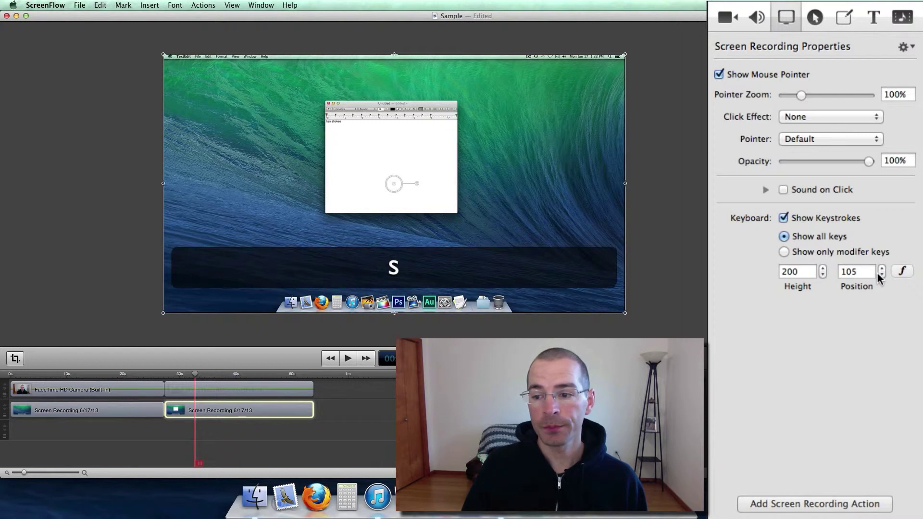
{"action": "left_click", "coordinate": [881, 274]}
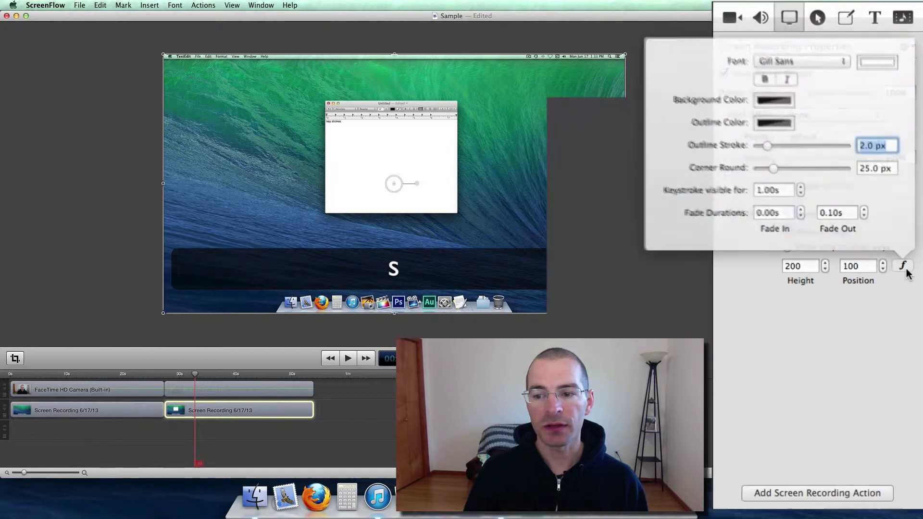
Set the keystroke font to Geneva with red text
{"action": "left_click", "coordinate": [801, 61]}
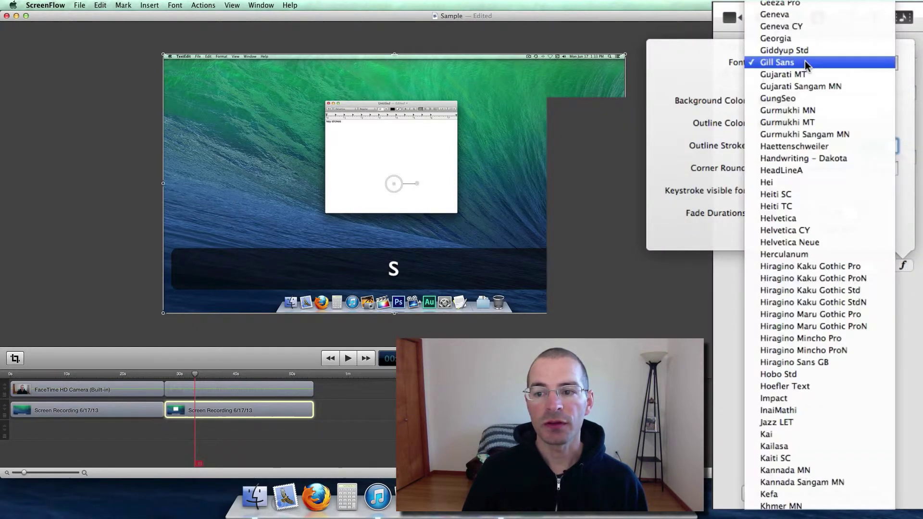
{"action": "left_click", "coordinate": [780, 25]}
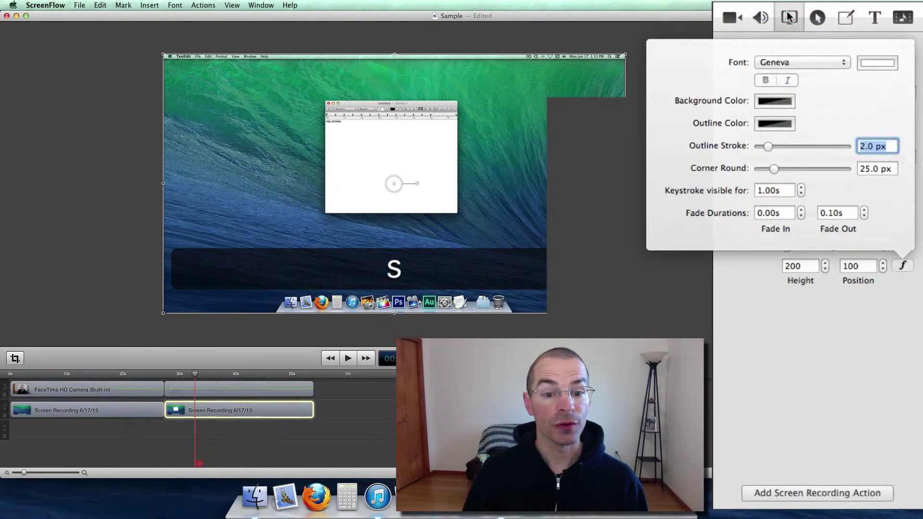
{"action": "left_click", "coordinate": [878, 62]}
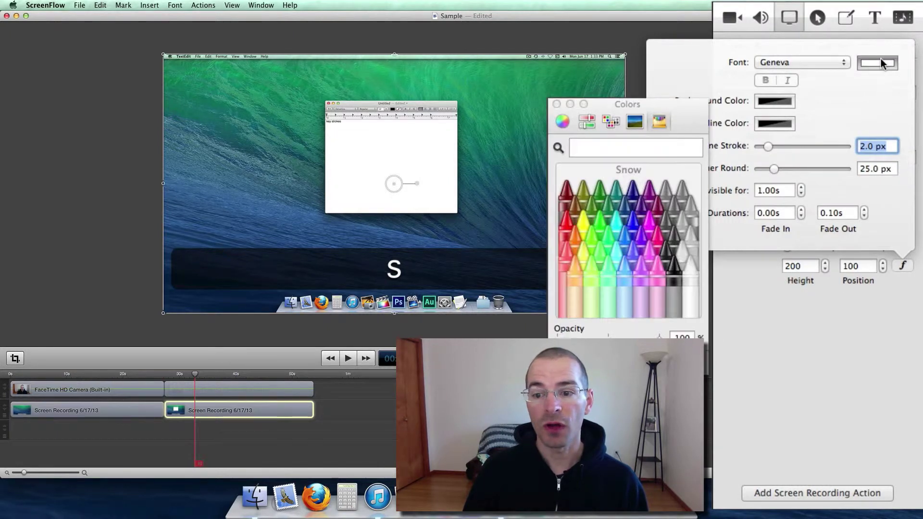
{"action": "left_click", "coordinate": [568, 194]}
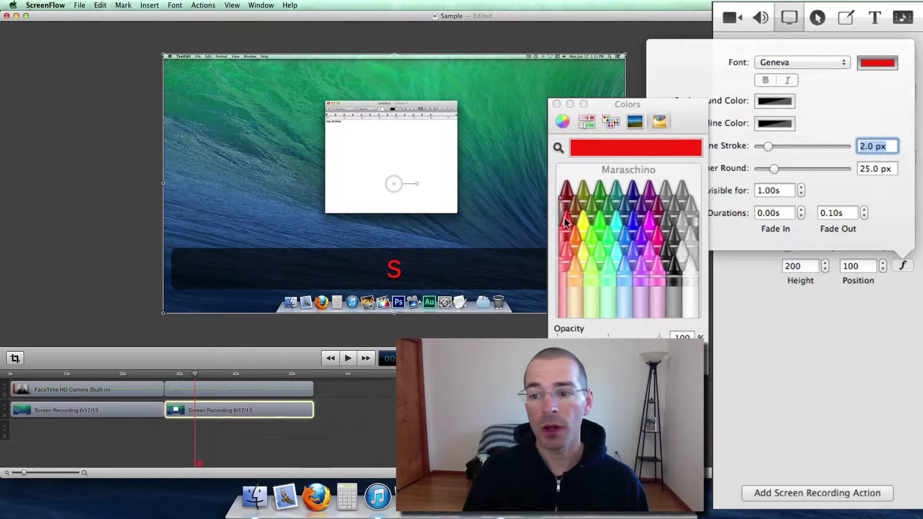
{"action": "mouse_move", "coordinate": [557, 114]}
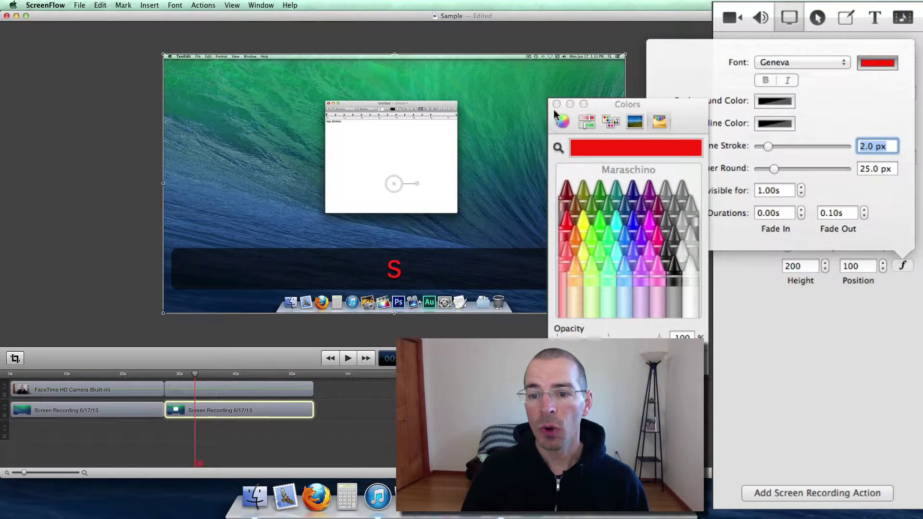
{"action": "left_click", "coordinate": [557, 104]}
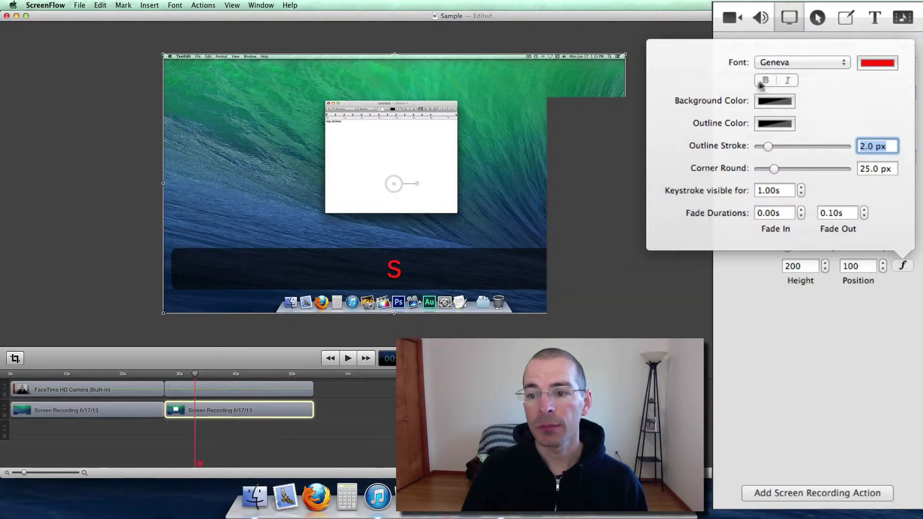
Make the overlay background Silver and choose a colour for the outline
{"action": "left_click", "coordinate": [774, 124]}
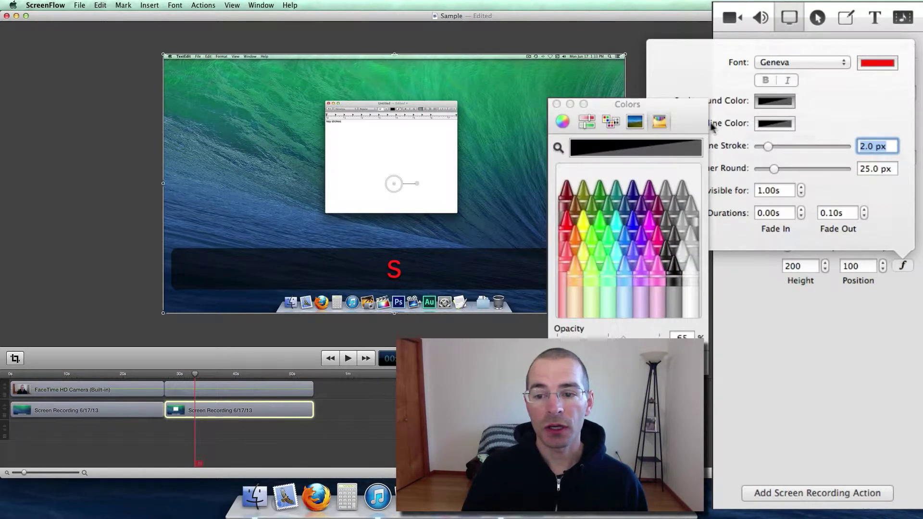
{"action": "mouse_move", "coordinate": [675, 207]}
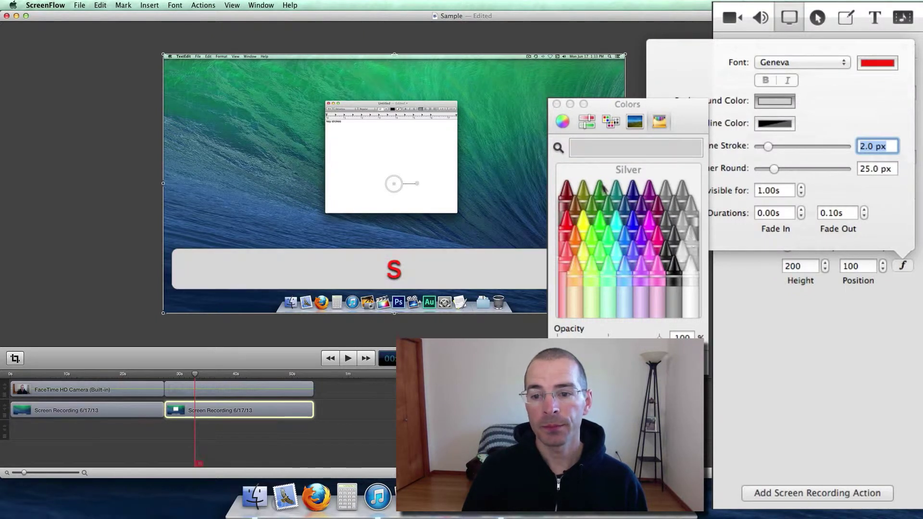
{"action": "left_click", "coordinate": [557, 104]}
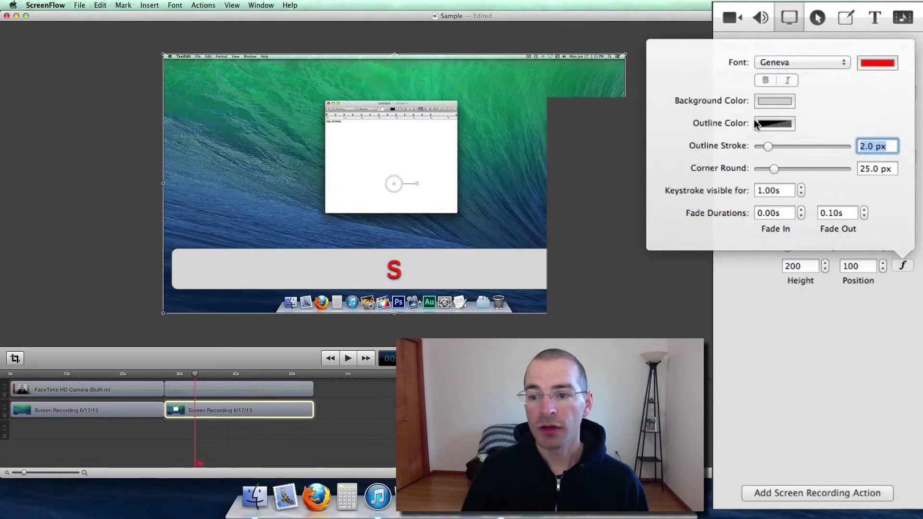
{"action": "left_click", "coordinate": [774, 123]}
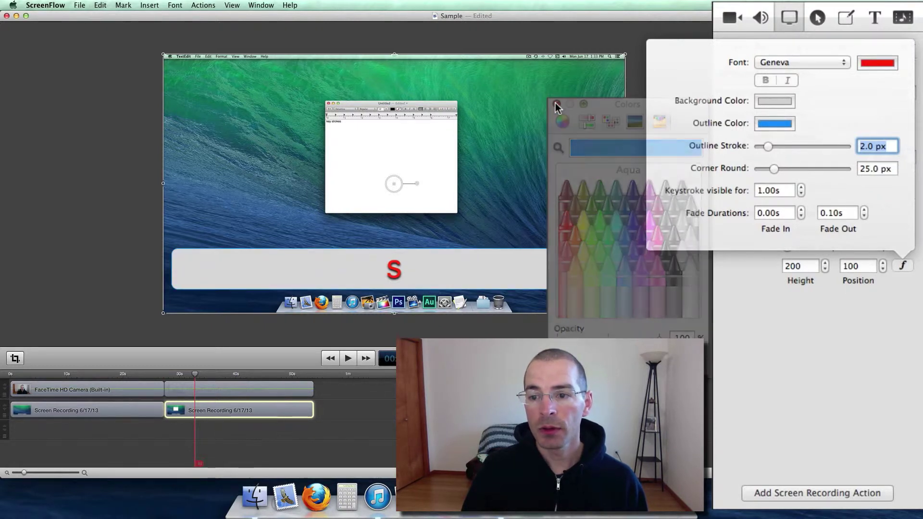
Set the outline stroke to 13 px and corner rounding to about 115.7 px
{"action": "left_click_drag", "start_coordinate": [768, 146], "coordinate": [766, 146]}
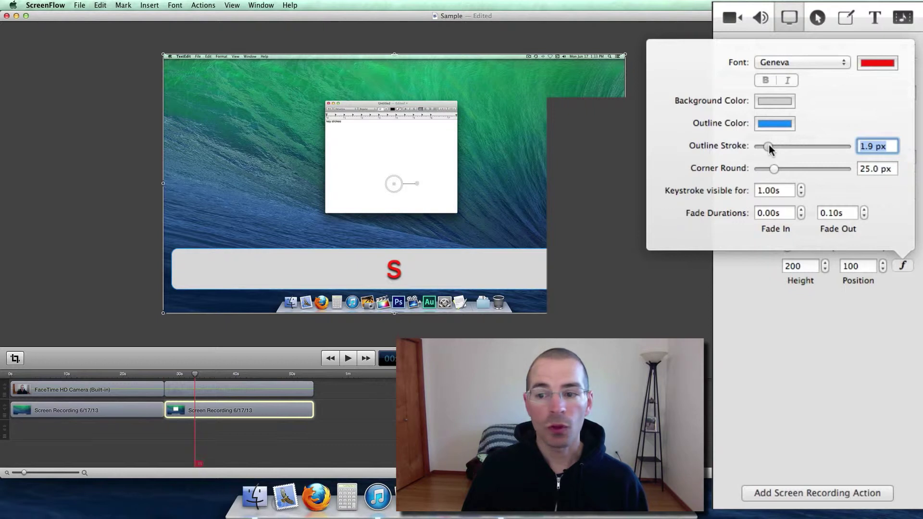
{"action": "left_click_drag", "start_coordinate": [768, 146], "coordinate": [829, 146]}
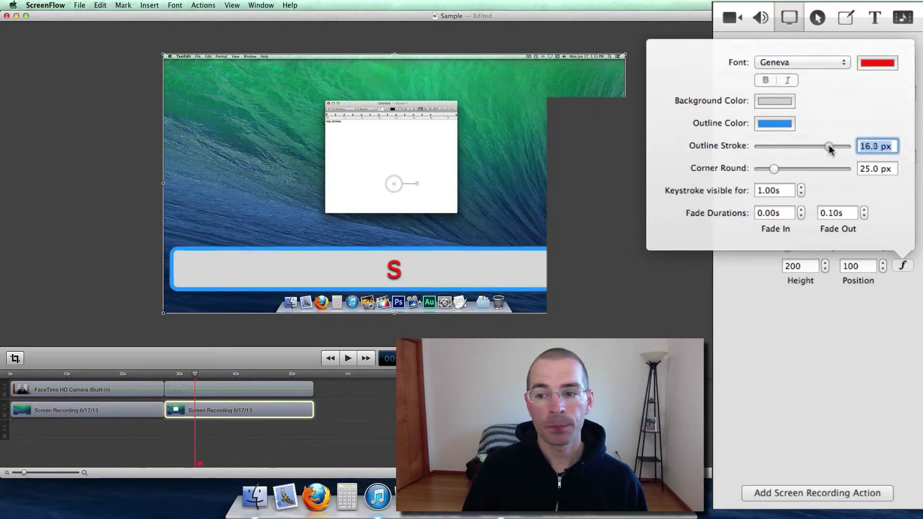
{"action": "left_click_drag", "start_coordinate": [828, 146], "coordinate": [815, 146]}
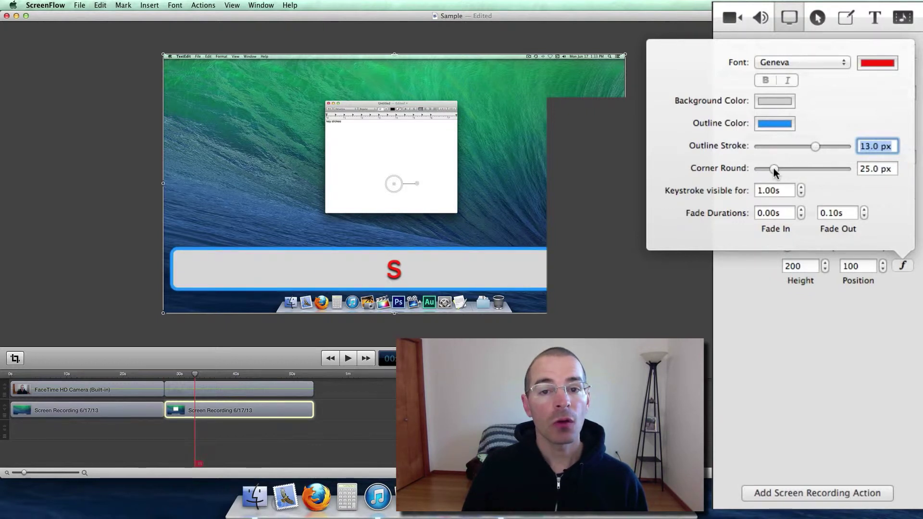
{"action": "left_click_drag", "start_coordinate": [774, 169], "coordinate": [758, 169]}
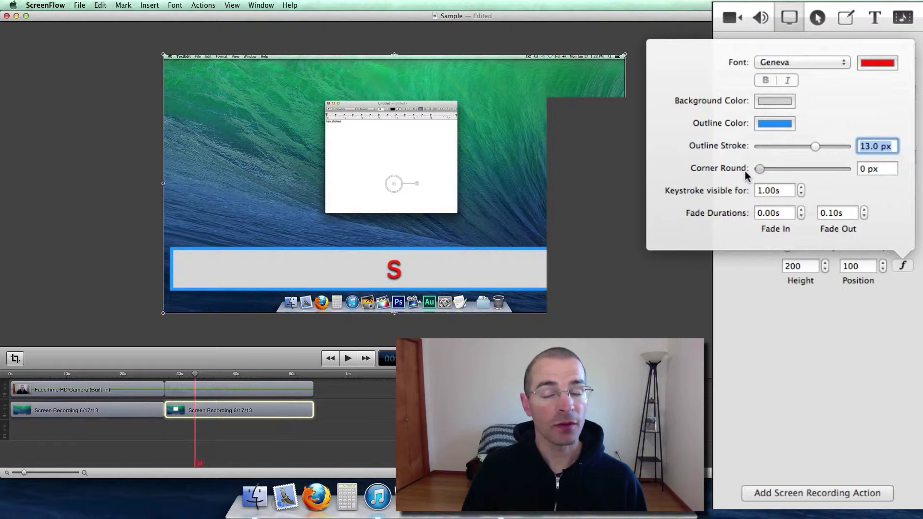
{"action": "left_click_drag", "start_coordinate": [759, 169], "coordinate": [815, 169]}
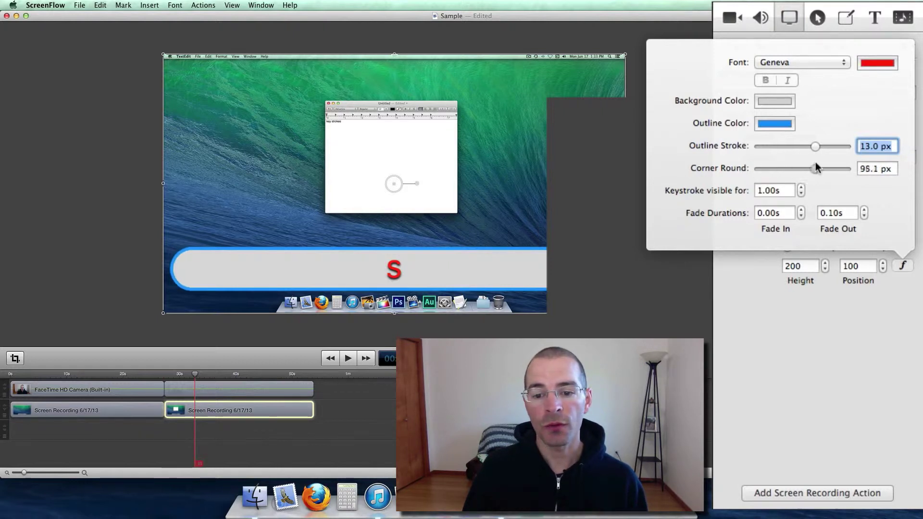
{"action": "left_click_drag", "start_coordinate": [816, 169], "coordinate": [827, 169]}
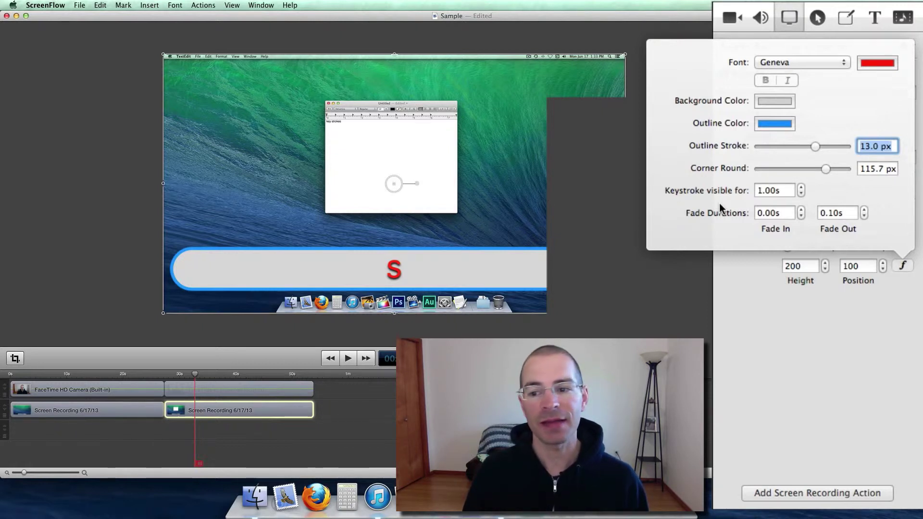
{"action": "mouse_move", "coordinate": [755, 232]}
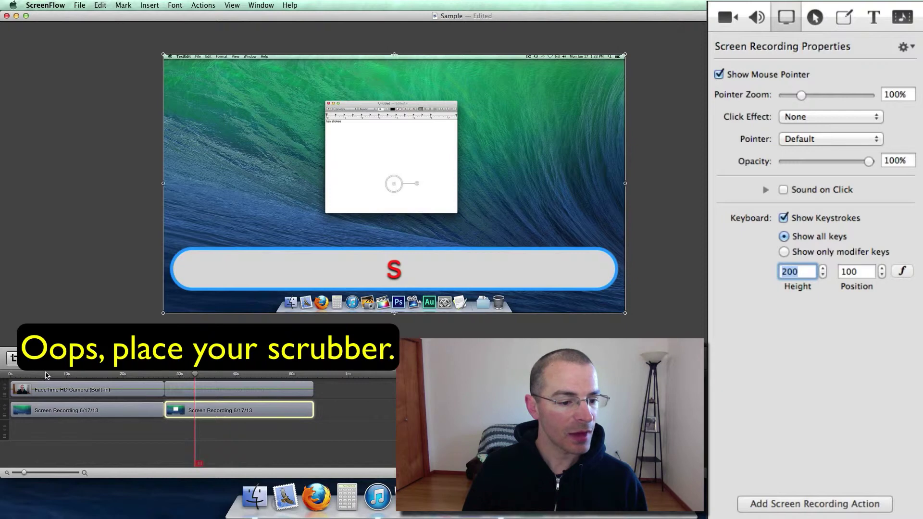
Add a screen recording action on the calculator clip and stretch it to 1.7 seconds
{"action": "left_click", "coordinate": [47, 374]}
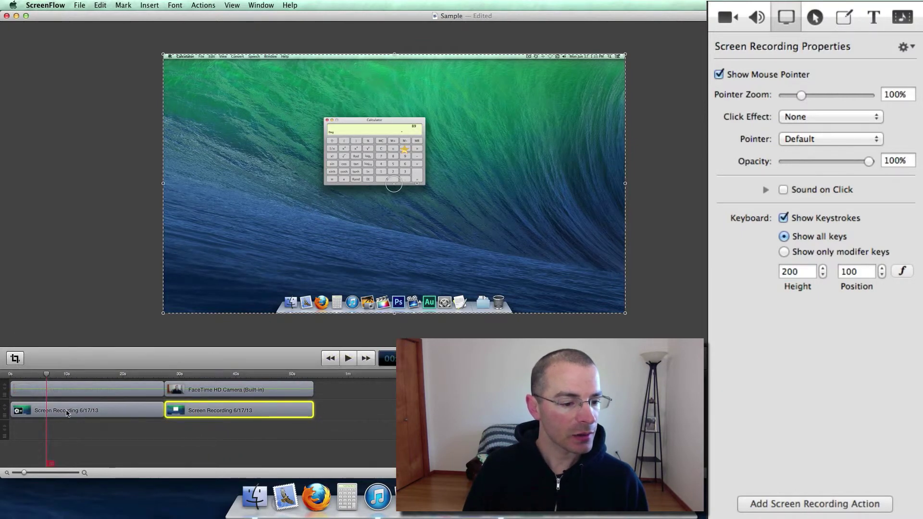
{"action": "left_click", "coordinate": [66, 411]}
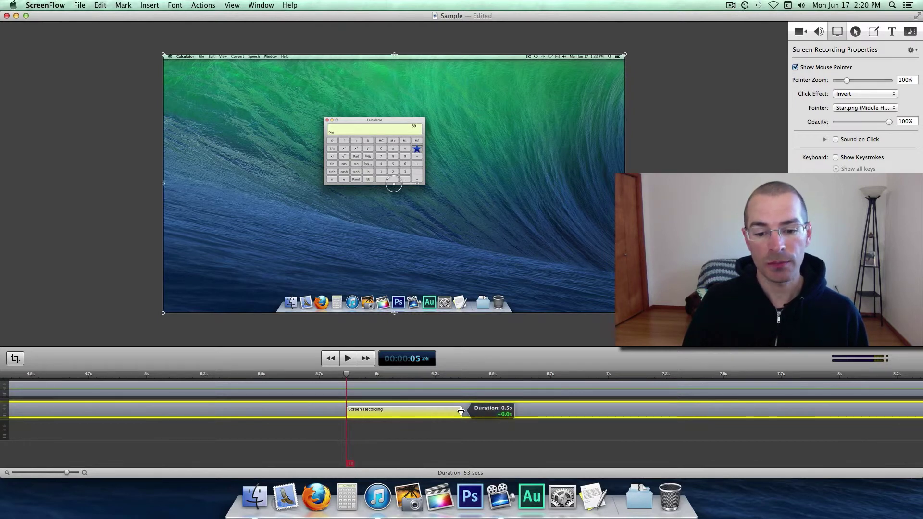
{"action": "left_click_drag", "start_coordinate": [460, 410], "coordinate": [730, 409]}
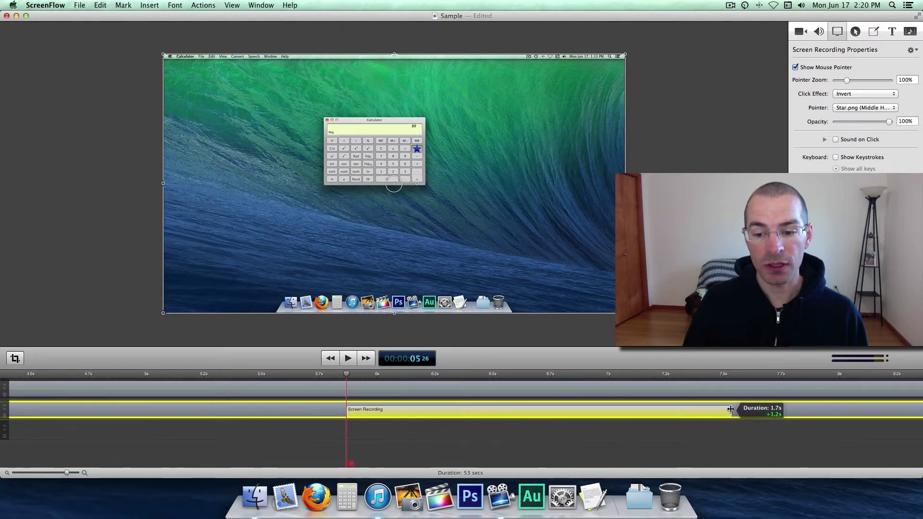